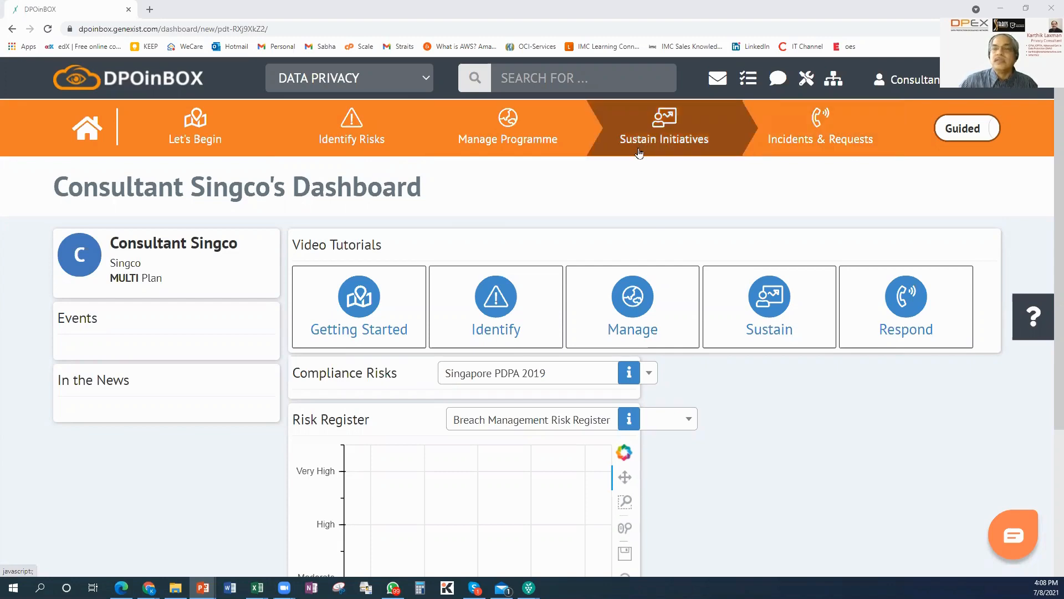
# Reach the E-learning campaigns list via Sustain Initiatives and start a new campaign
pyautogui.click(664, 128)
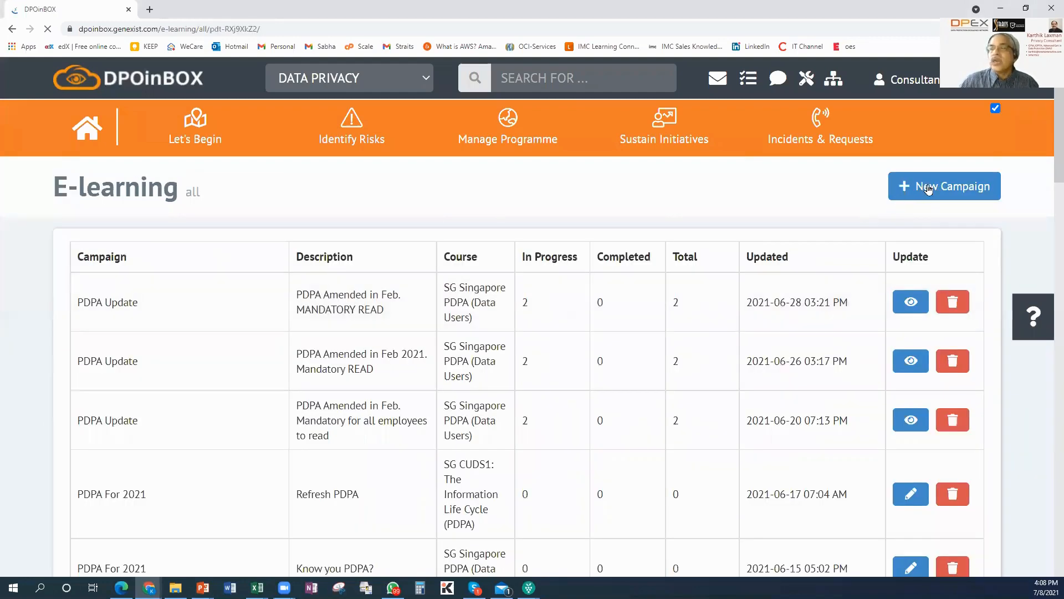
pyautogui.click(945, 186)
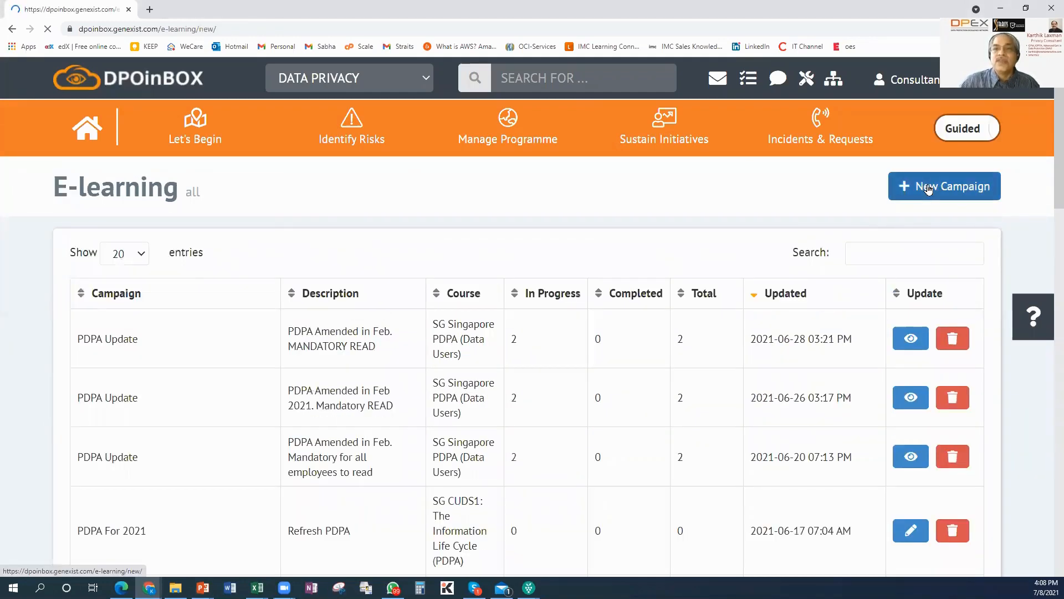
# Name the campaign 'PDPA Update' with description 'PDPA Amended in Feb. Mandatory read'
pyautogui.click(945, 186)
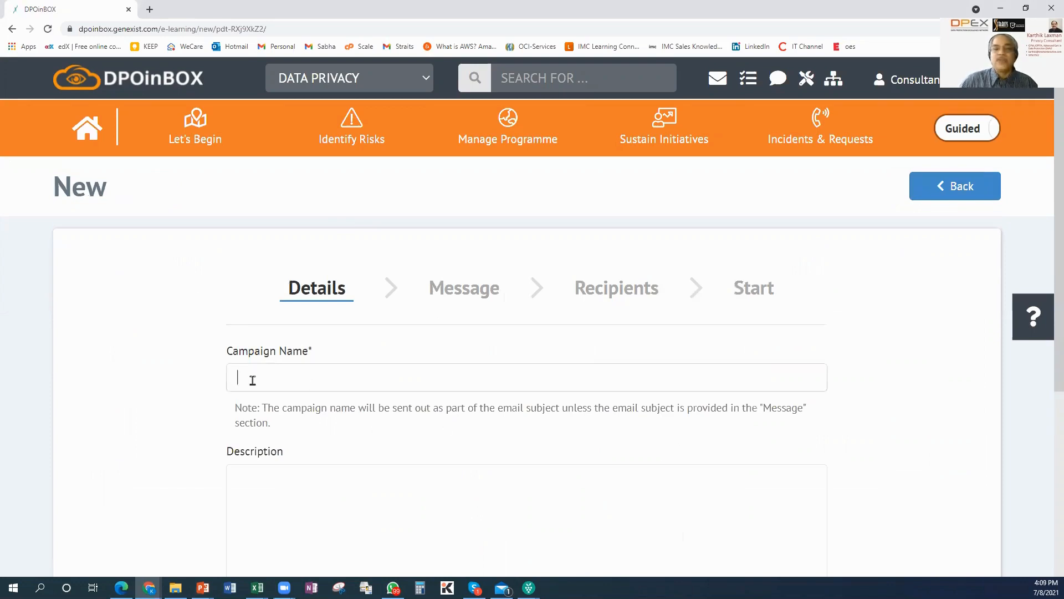
pyautogui.write('P')
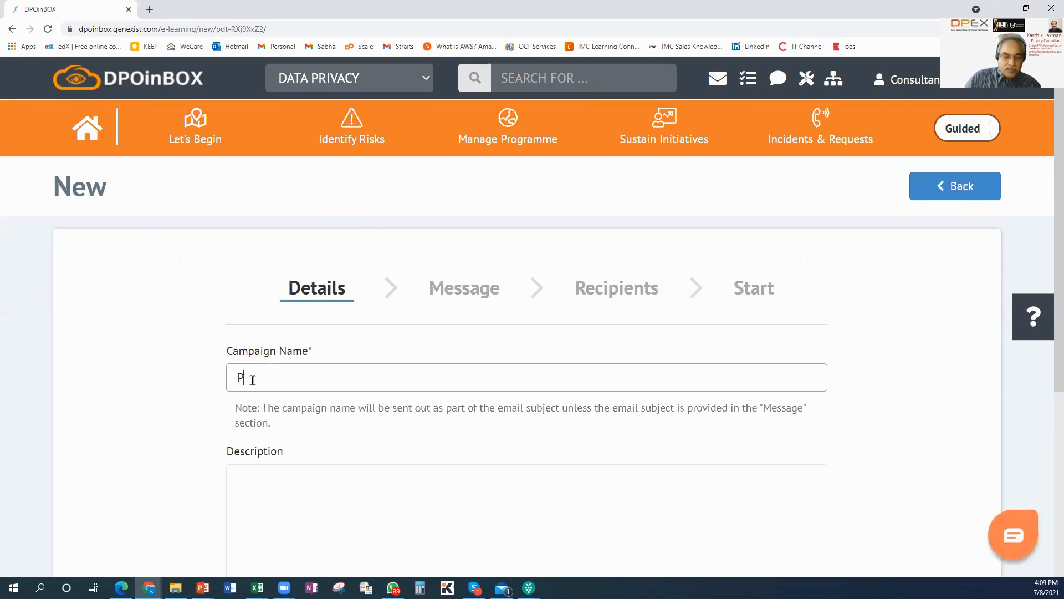
pyautogui.write('DPA Up')
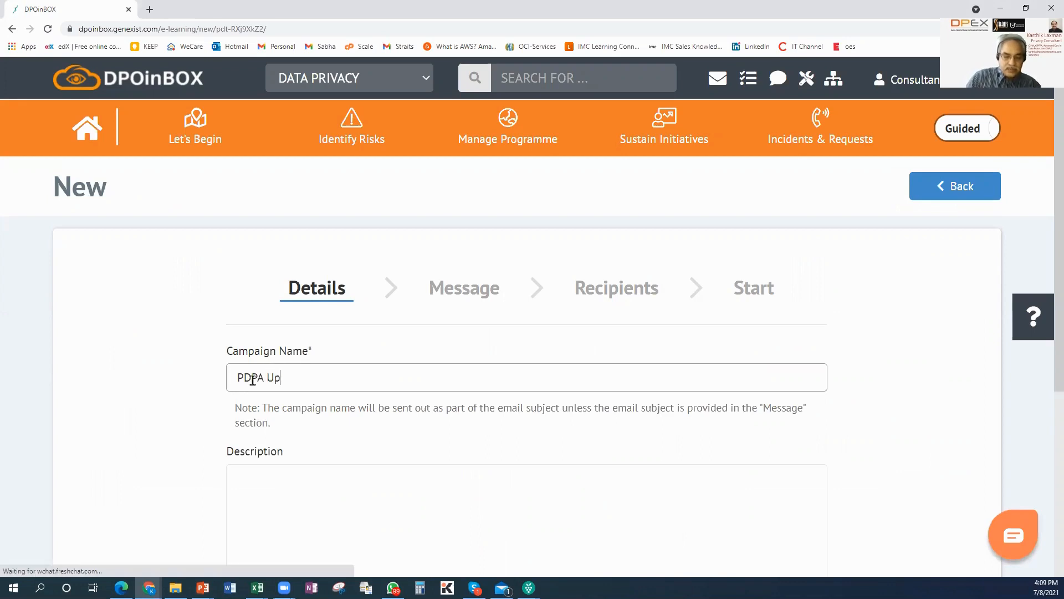
pyautogui.write('date')
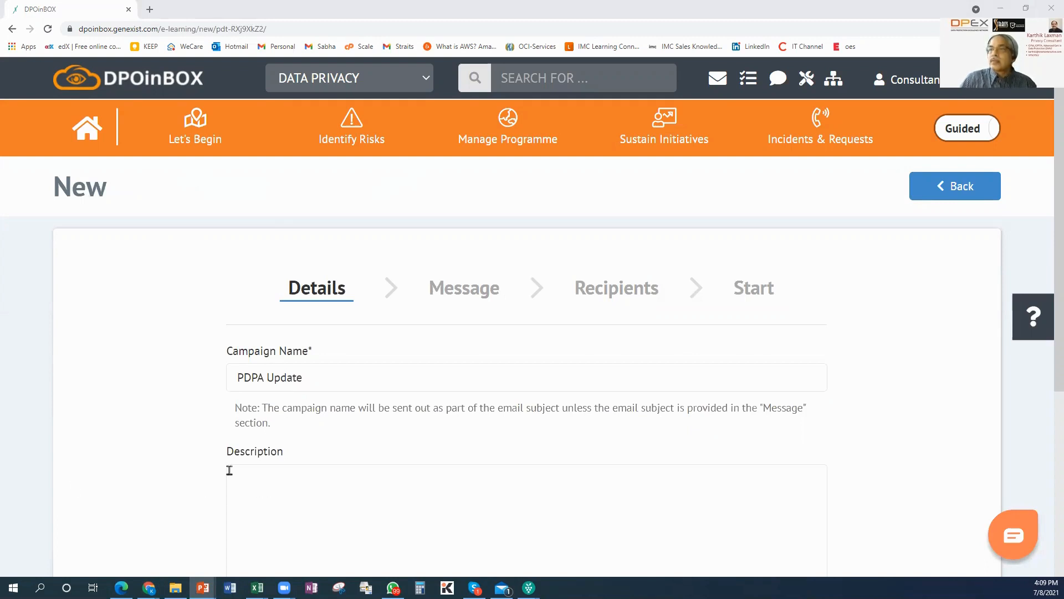
pyautogui.write('PDPA Amended in Feb. Mandatory read')
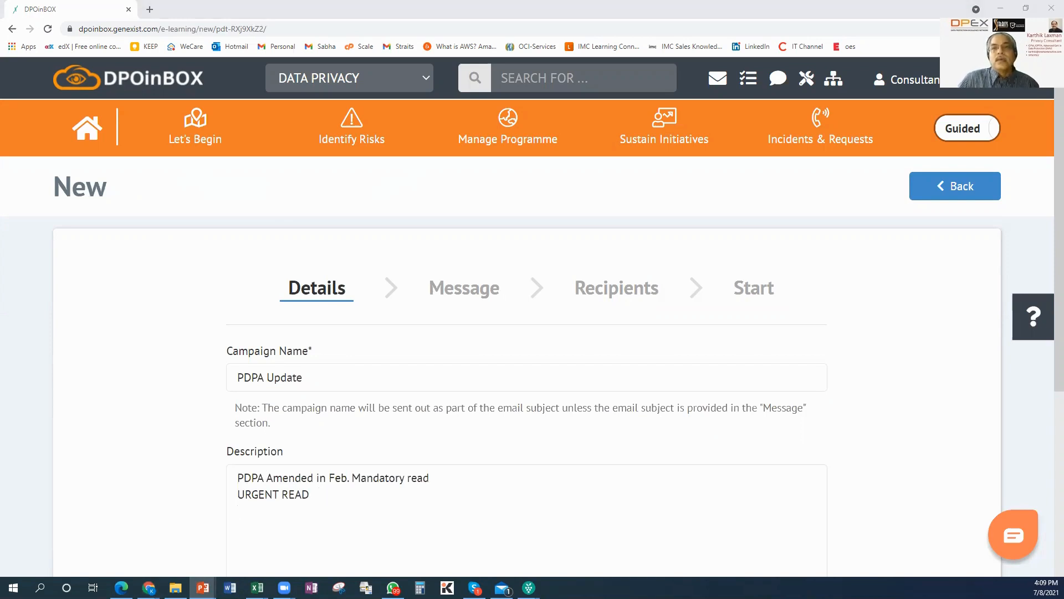
# Choose the SG Singapore PDPA (Data Users) course and bring up Preview Courses
pyautogui.scroll(-3)
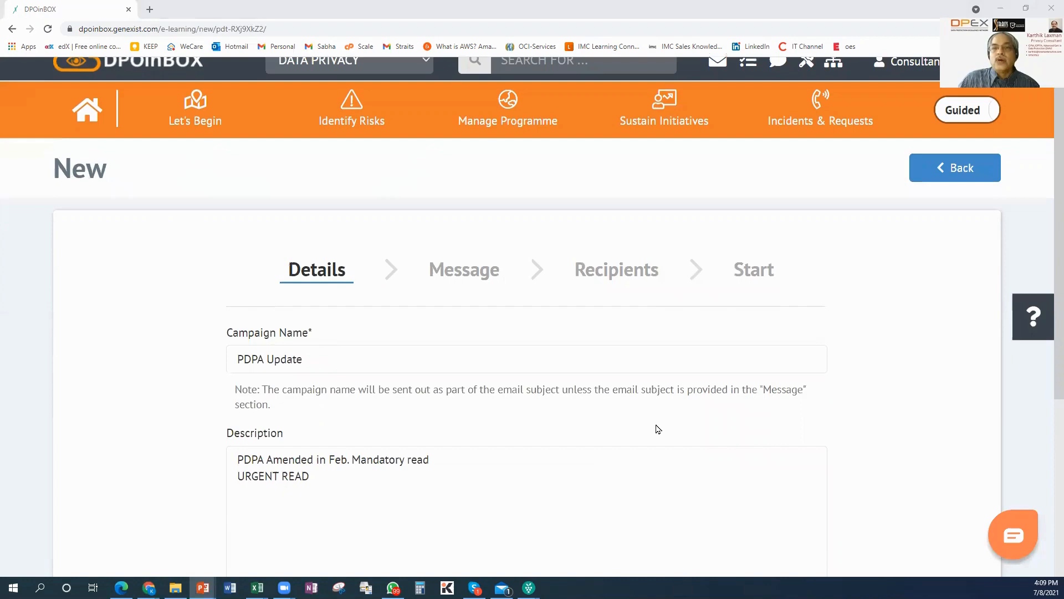
pyautogui.scroll(-3)
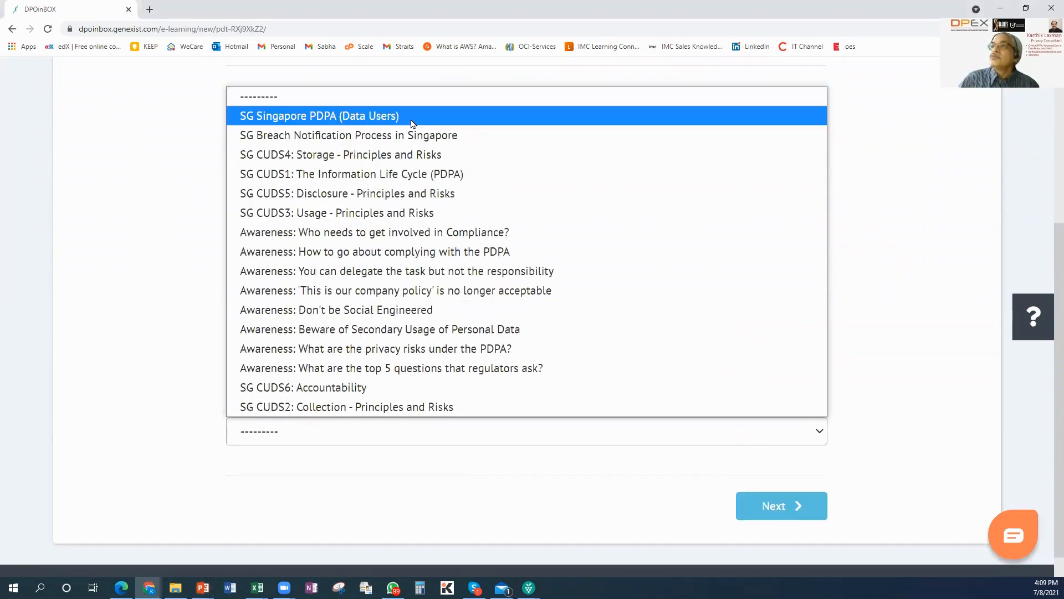
pyautogui.click(318, 117)
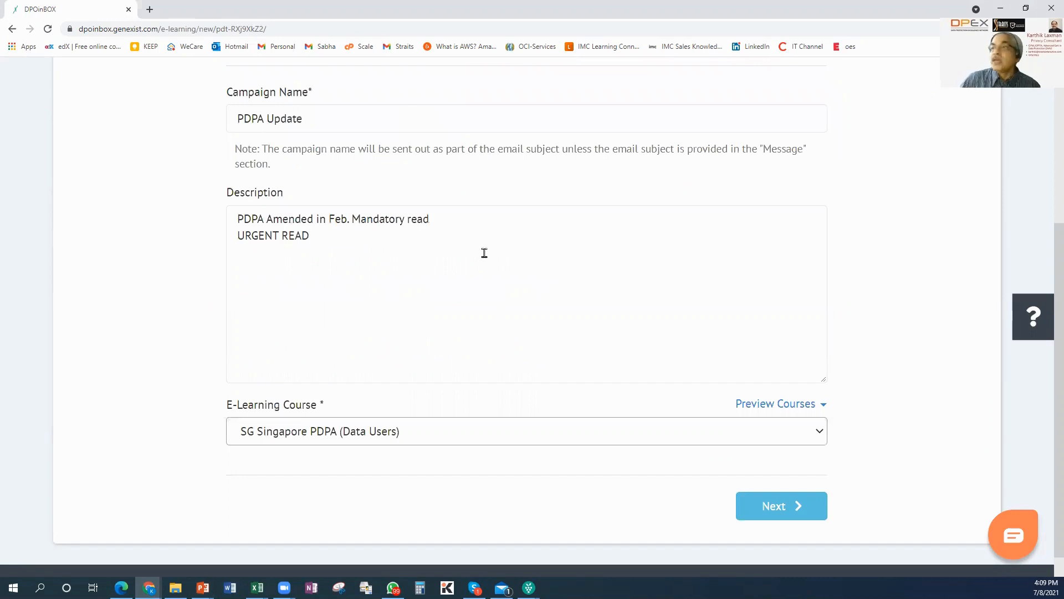
pyautogui.moveTo(804, 543)
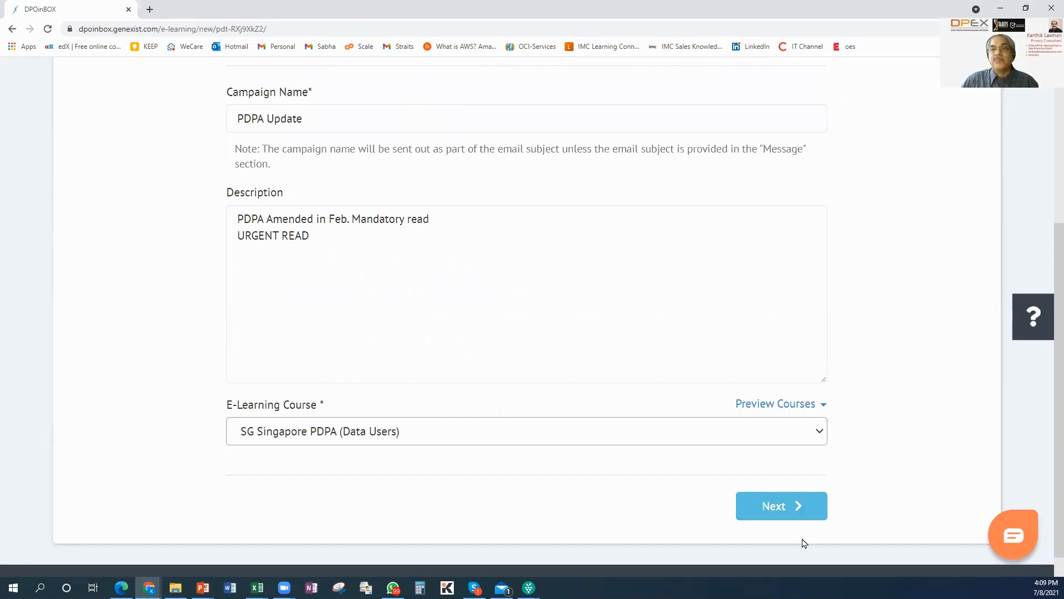
pyautogui.click(776, 403)
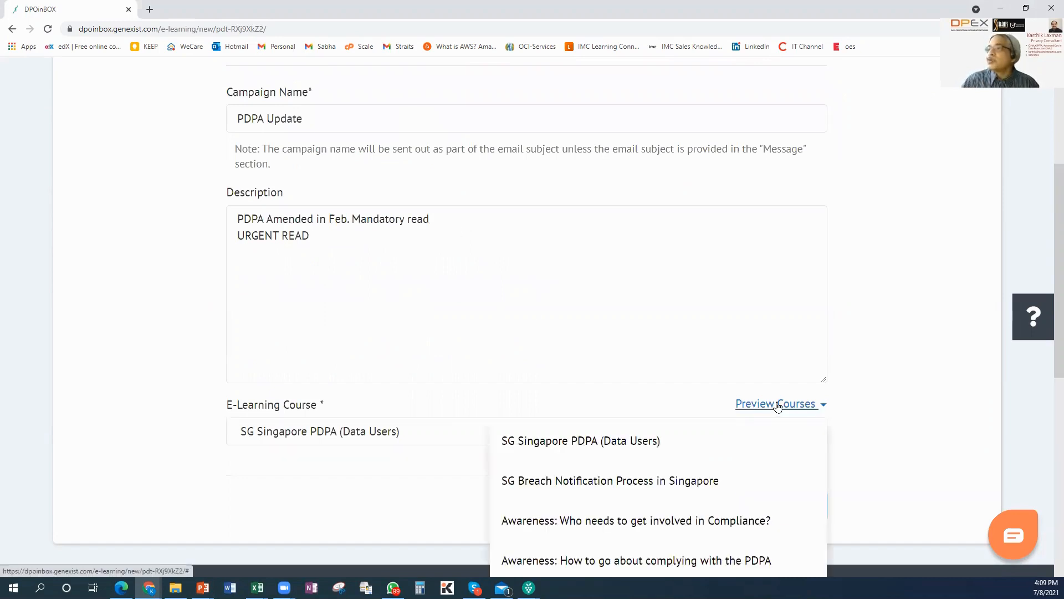
pyautogui.click(581, 441)
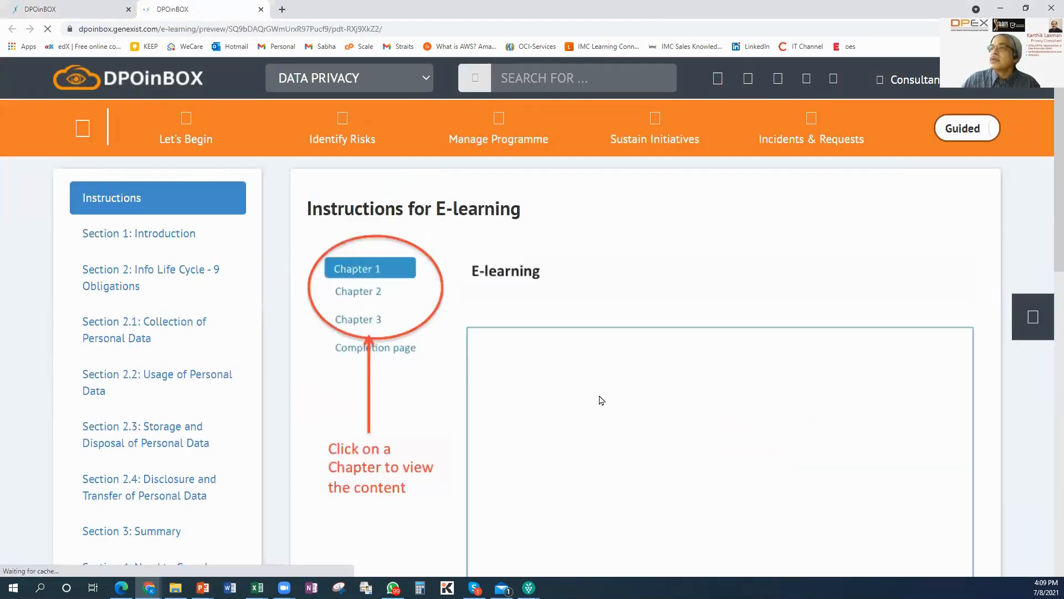
pyautogui.click(139, 233)
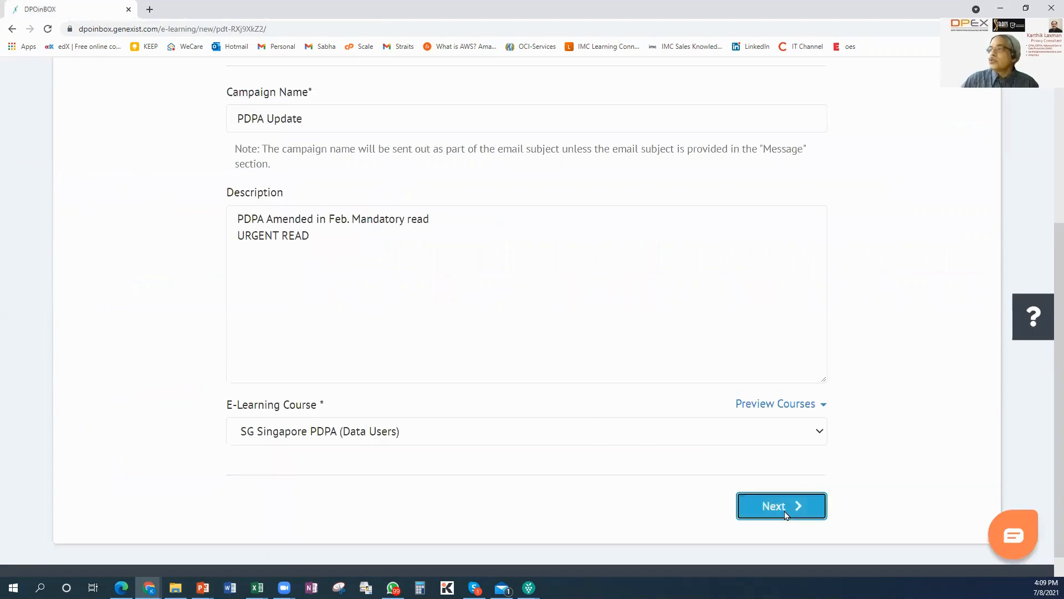
# Save the details, then give the email subject 'URGENT READ' and greeting 'Dear Team'
pyautogui.click(782, 506)
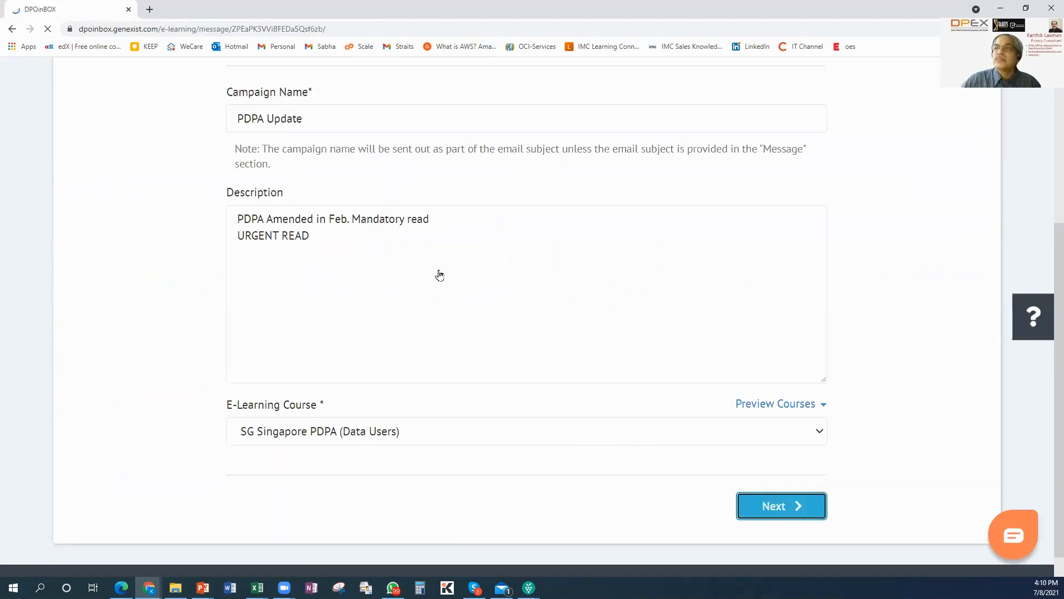
pyautogui.click(782, 506)
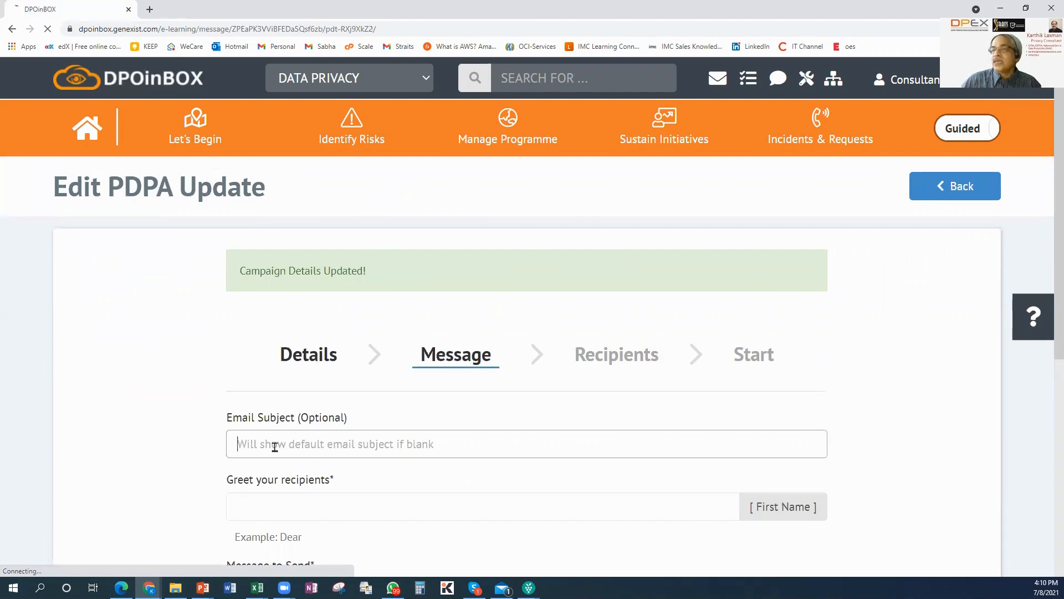
pyautogui.write('U')
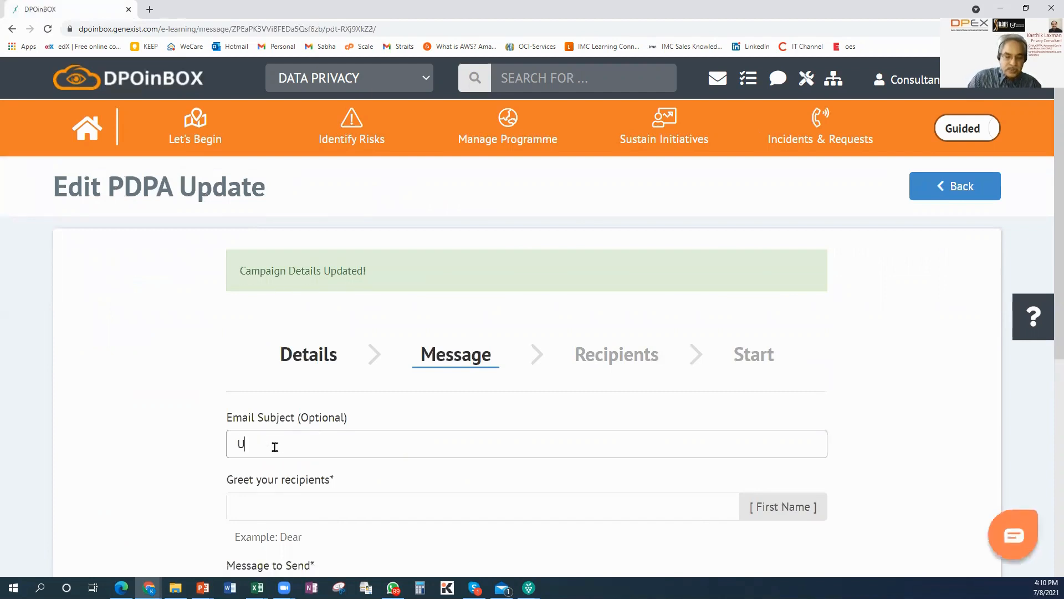
pyautogui.write('RGENT REA')
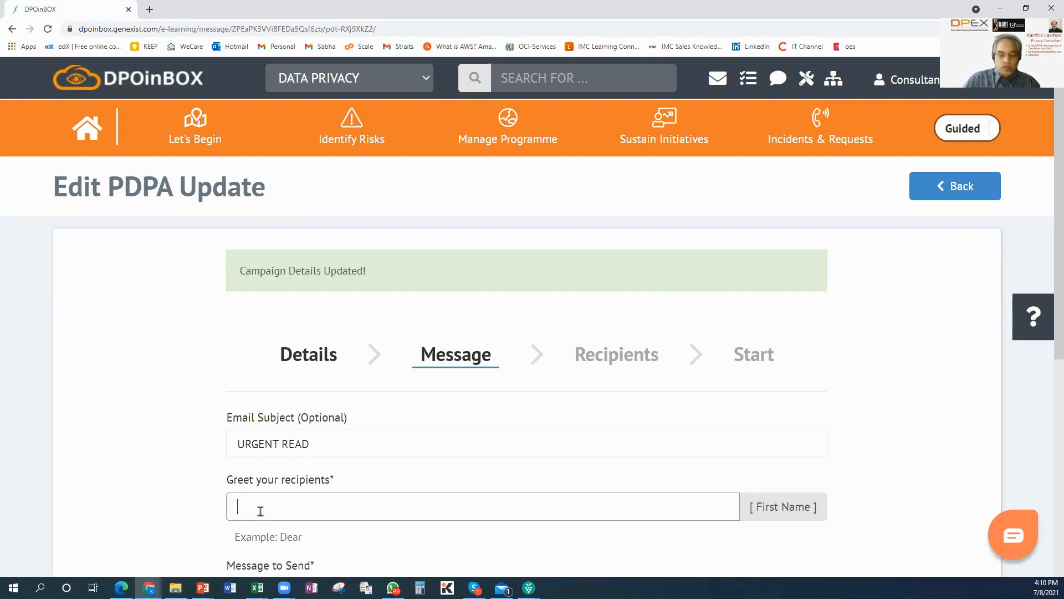
pyautogui.write('Dear Team')
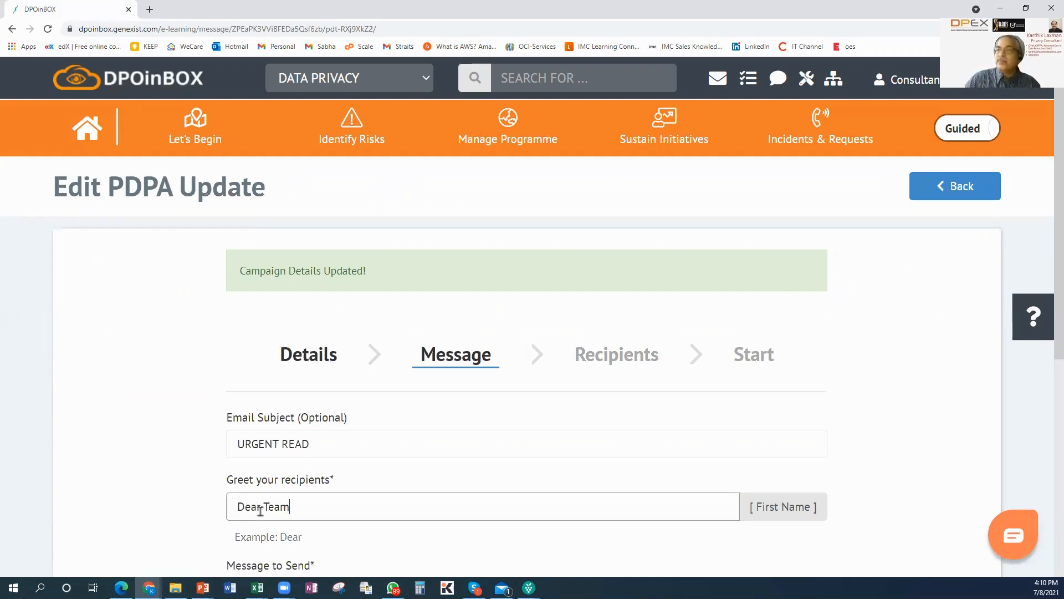
# Add the 7-day mandatory-read message and 'DPO Office' sign-off, then continue to recipients
pyautogui.scroll(-3)
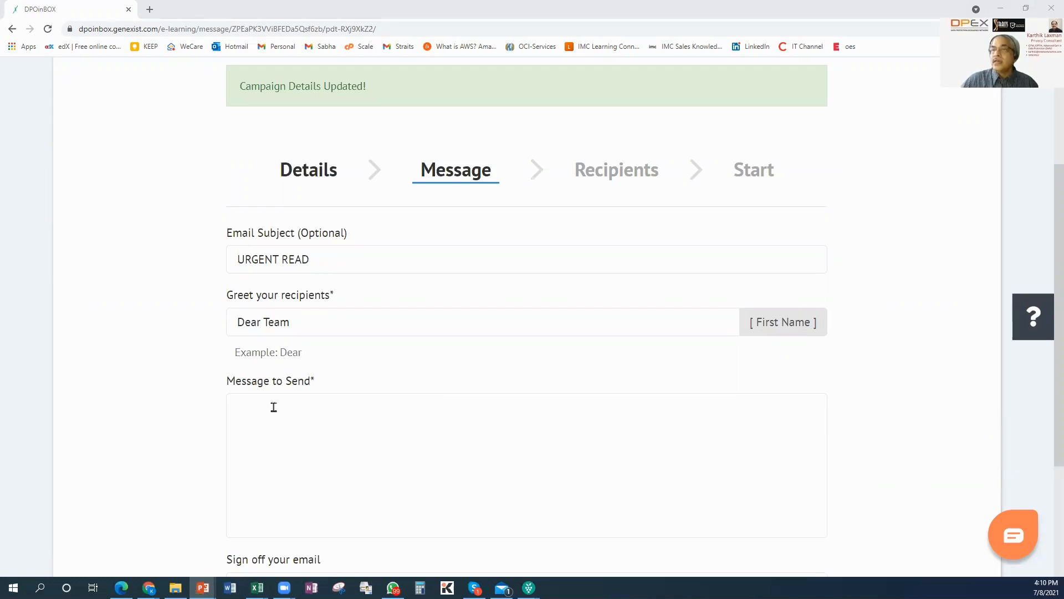
pyautogui.write('This update is a mandatory read for all employees within 7 days')
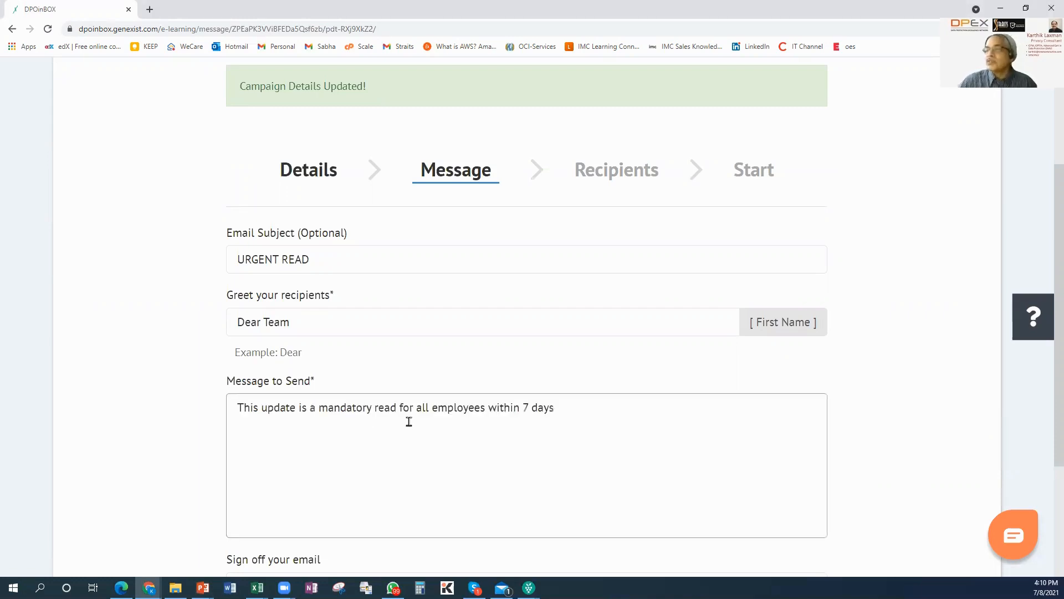
pyautogui.scroll(-3)
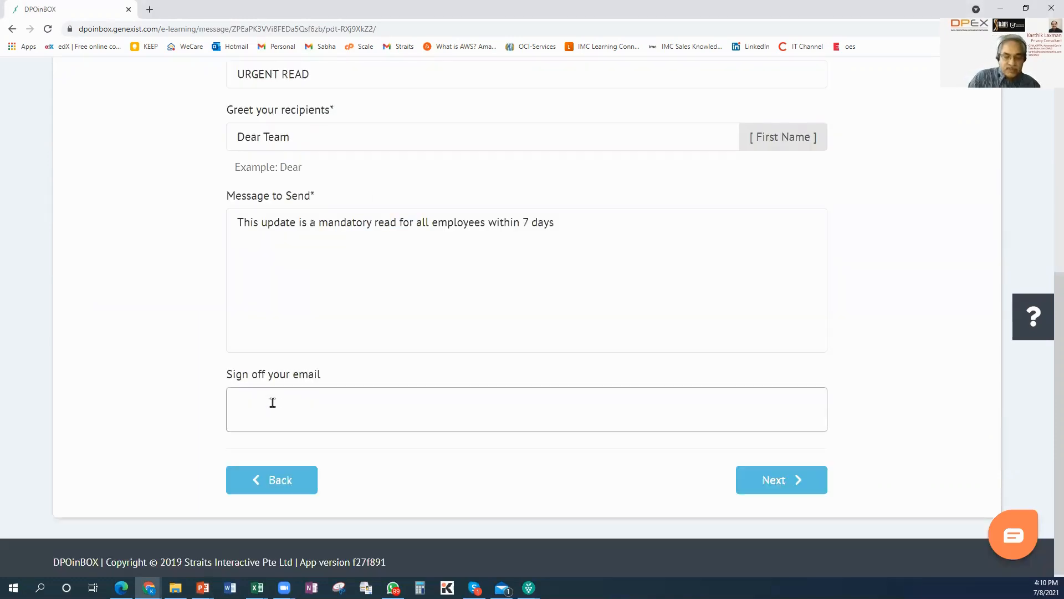
pyautogui.write('DPO Office')
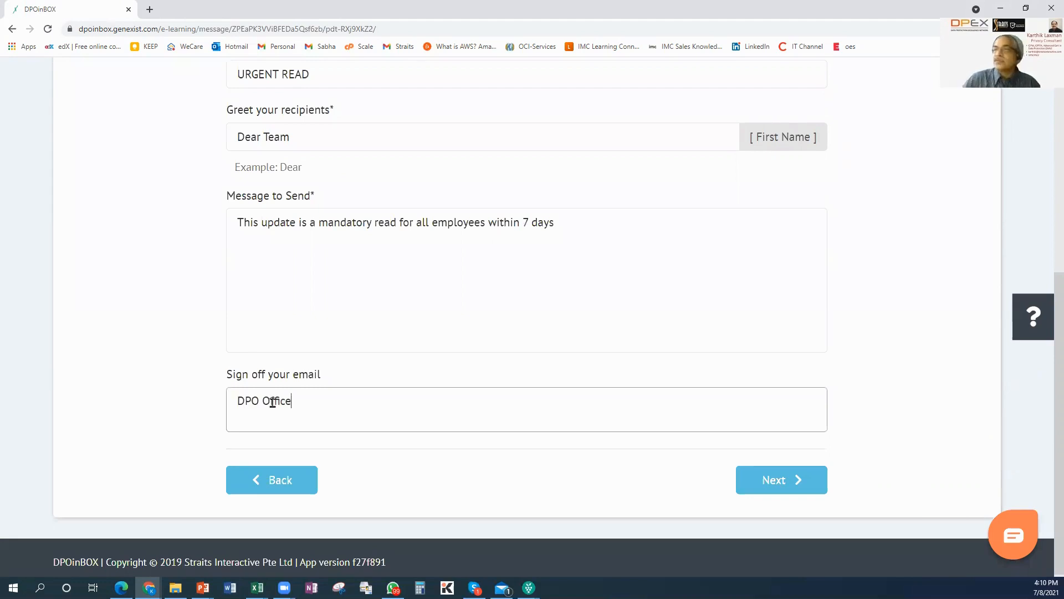
pyautogui.click(780, 479)
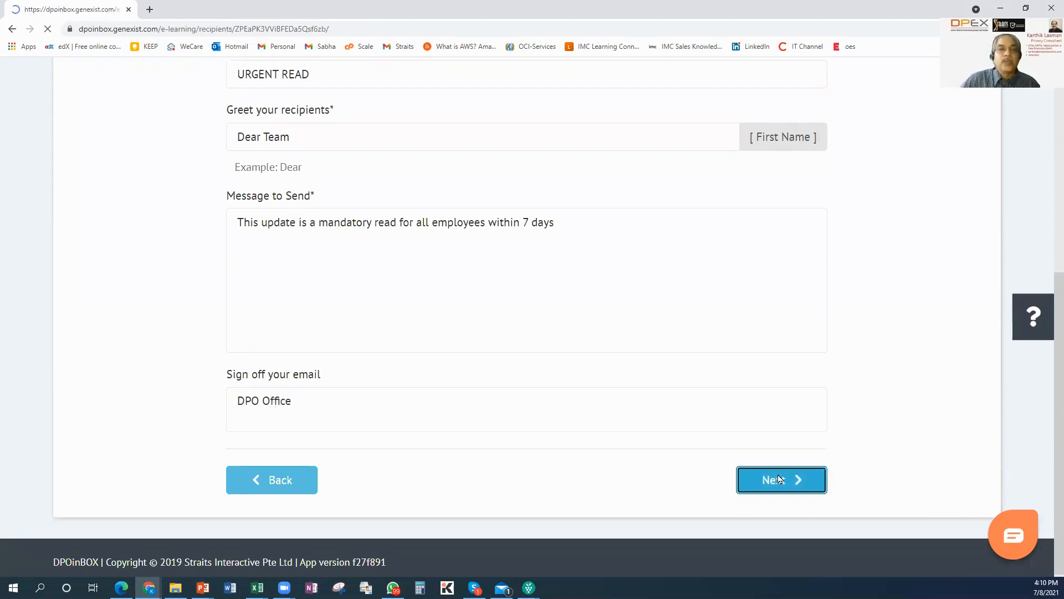
# Choose the All Staff contact list as the campaign's recipients
pyautogui.click(781, 479)
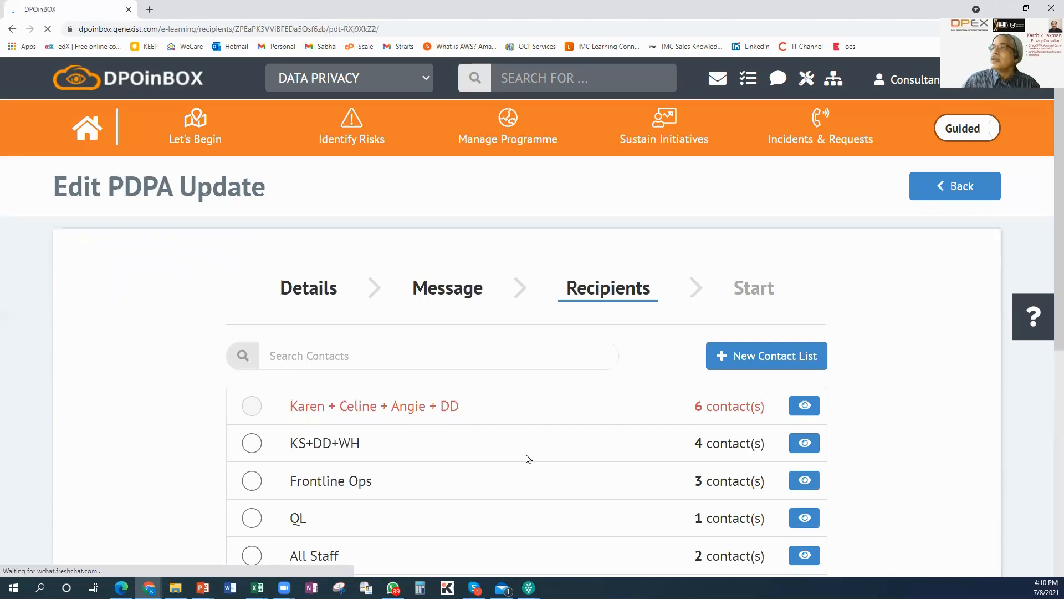
pyautogui.scroll(-3)
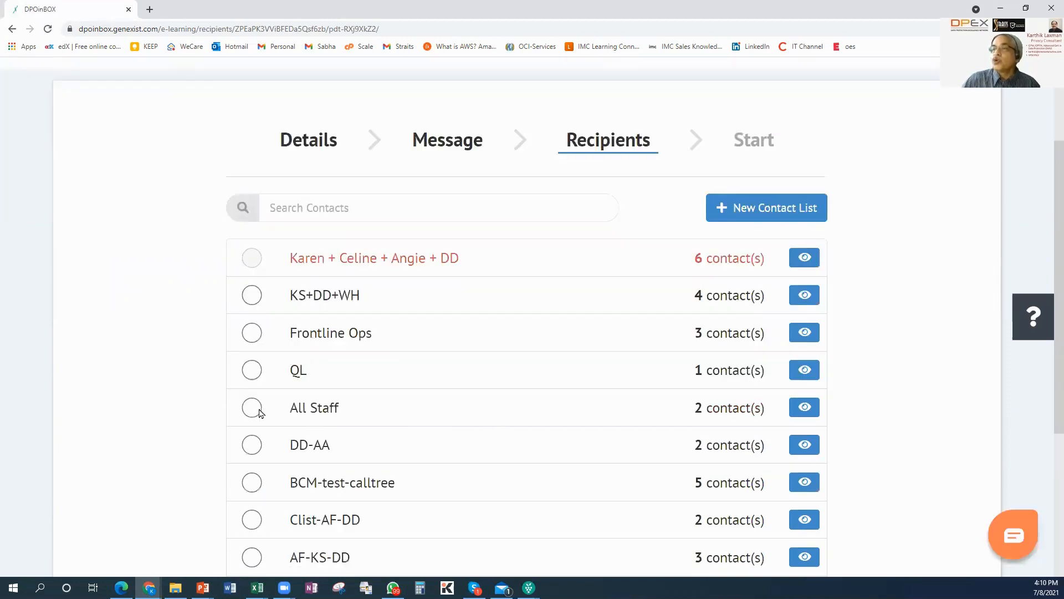
pyautogui.click(251, 408)
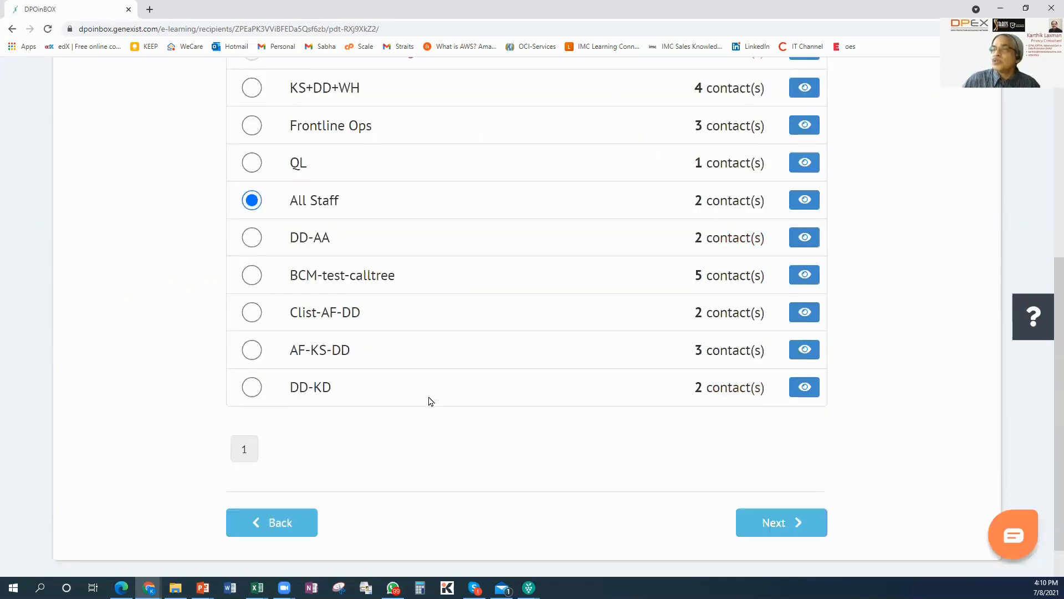
pyautogui.scroll(-3)
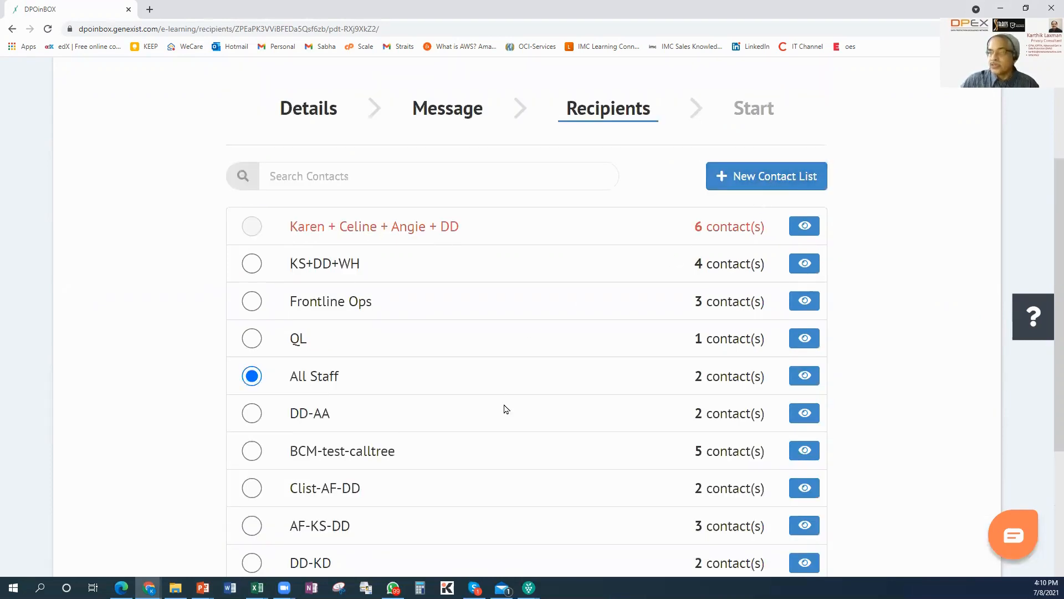
pyautogui.scroll(-3)
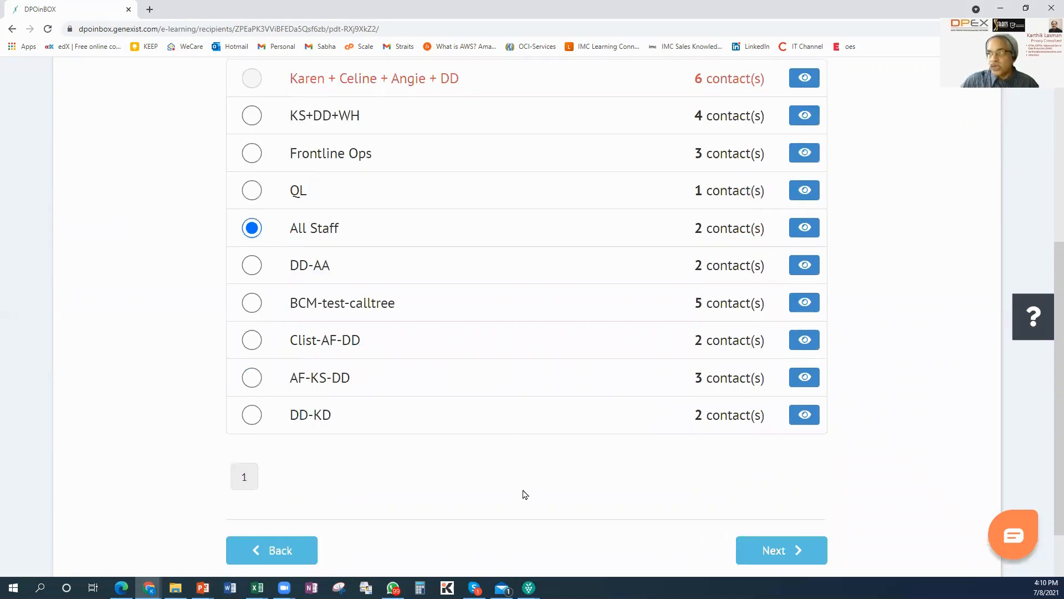
pyautogui.moveTo(544, 487)
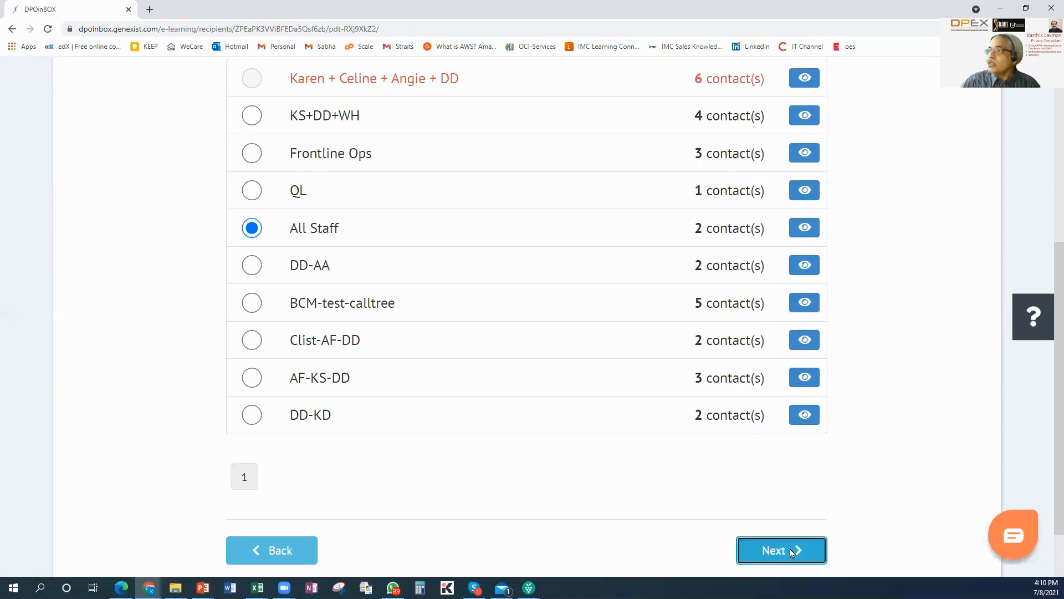
# Move to the Start step and review the PDPA Update campaign summary
pyautogui.click(781, 549)
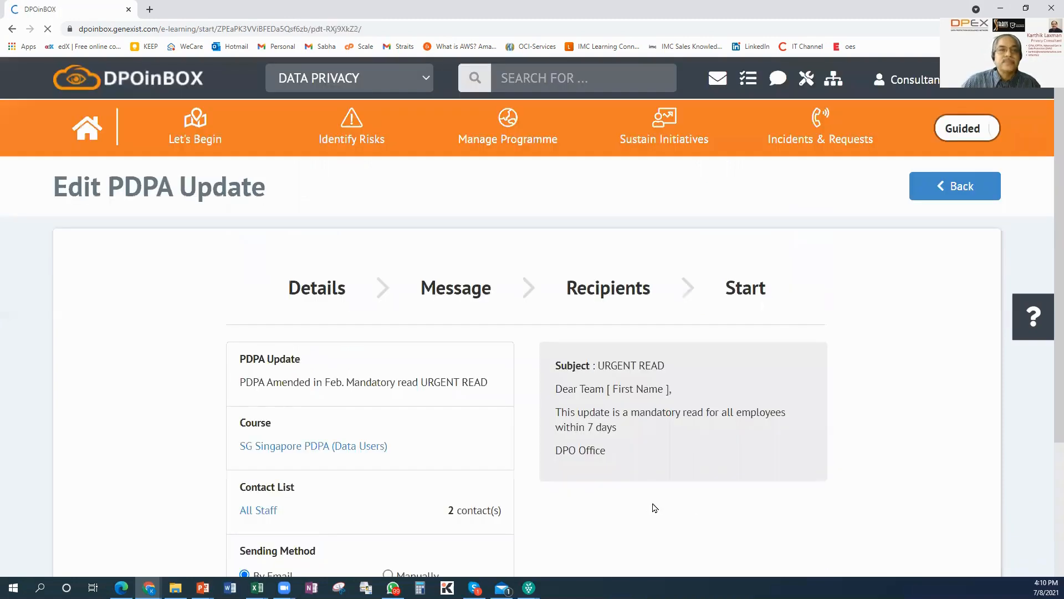
pyautogui.scroll(-3)
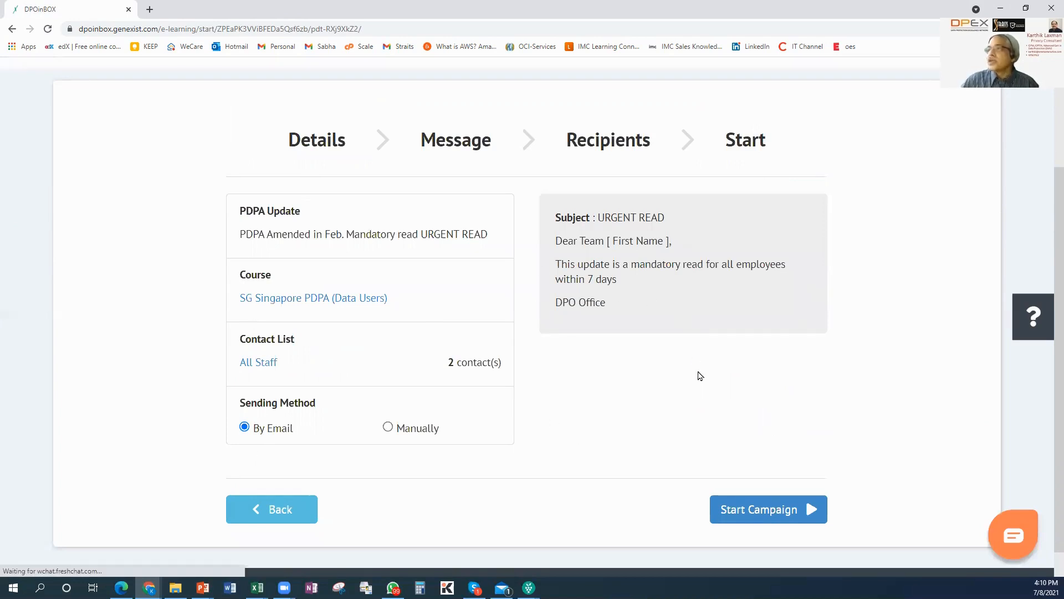
pyautogui.moveTo(759, 512)
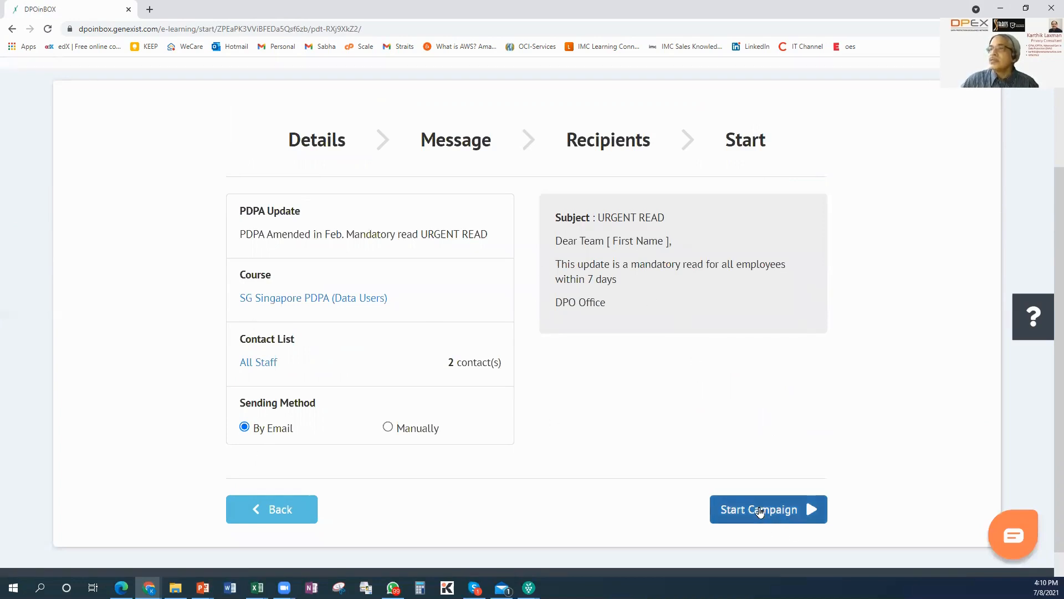
# Start the PDPA Update campaign, emailing the All Staff recipients
pyautogui.click(768, 509)
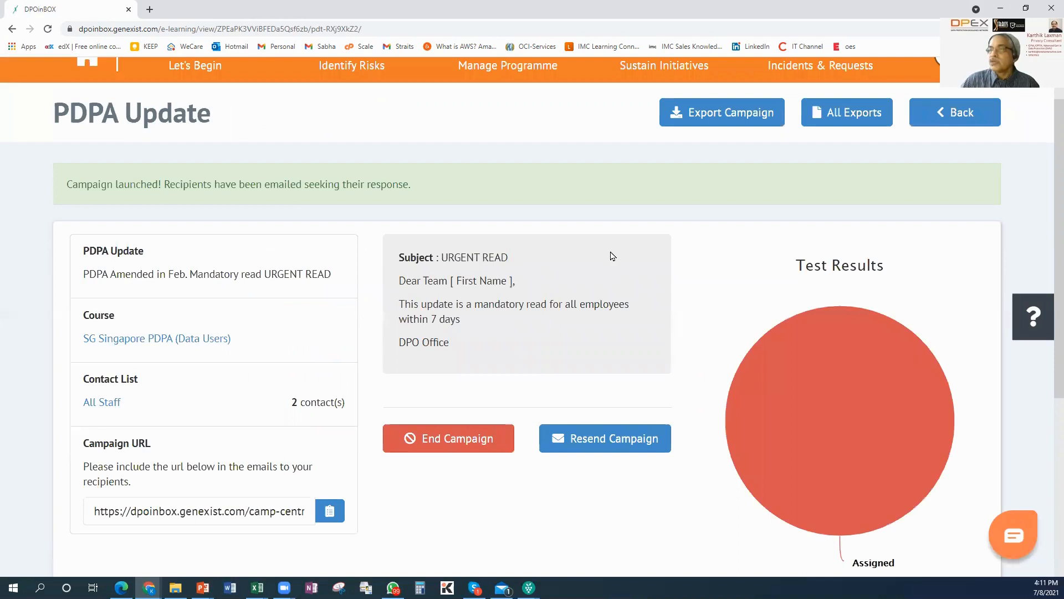
pyautogui.moveTo(193, 514)
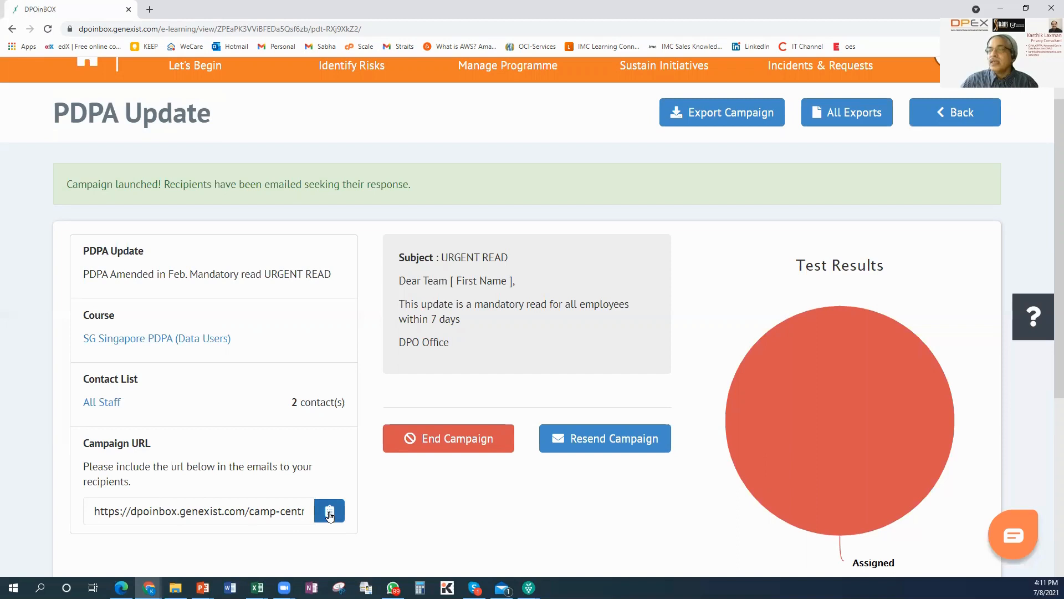
pyautogui.moveTo(953, 403)
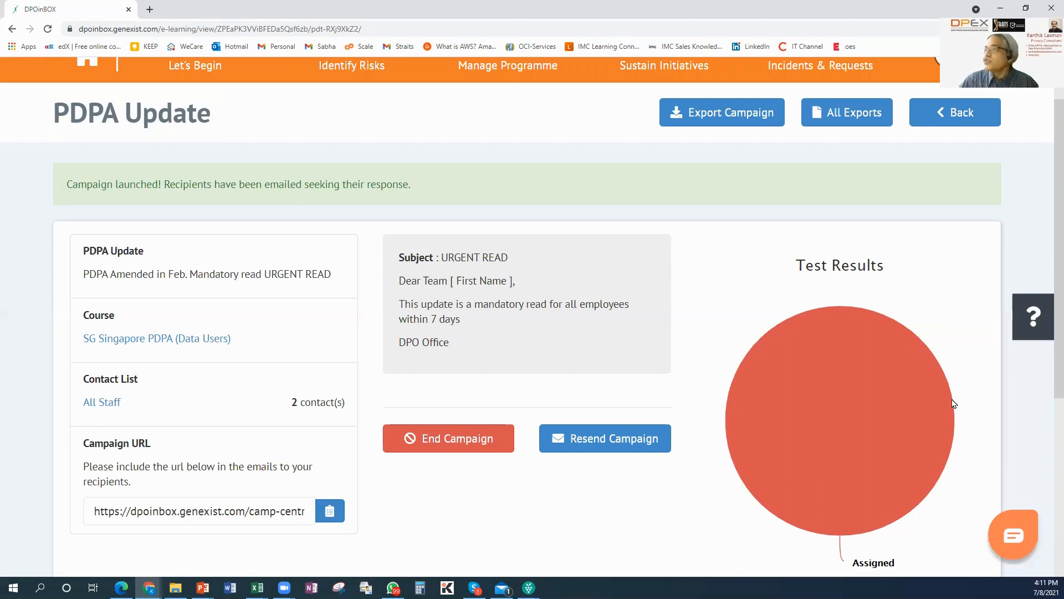
pyautogui.moveTo(767, 377)
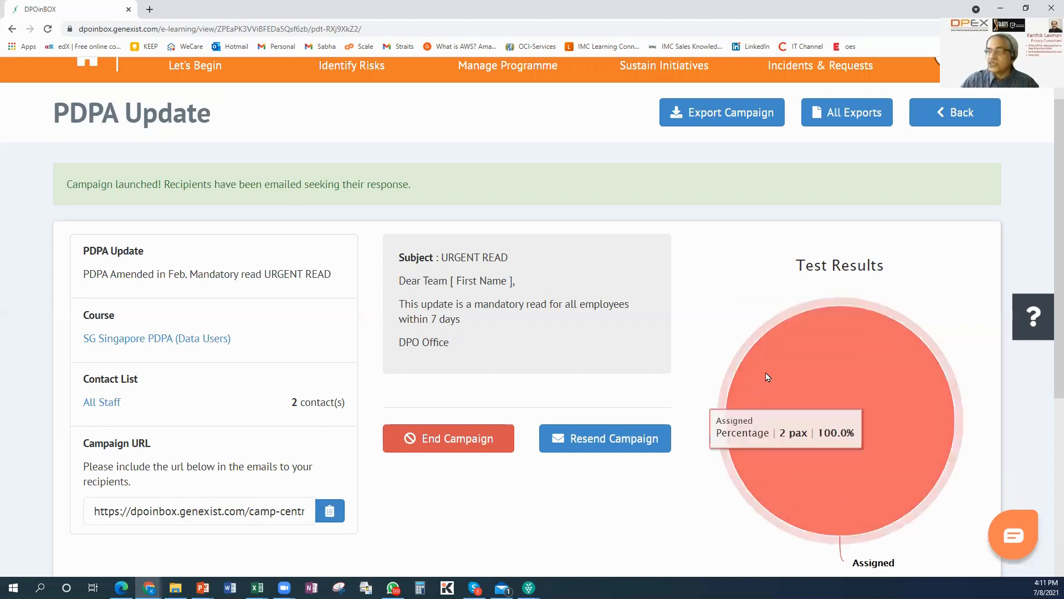
pyautogui.moveTo(824, 375)
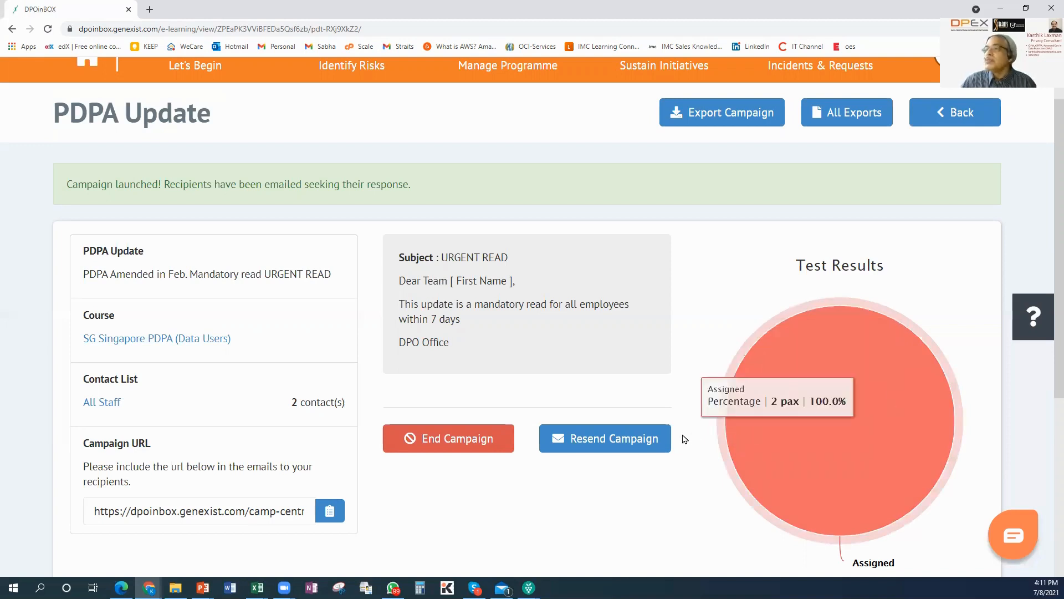
pyautogui.moveTo(878, 503)
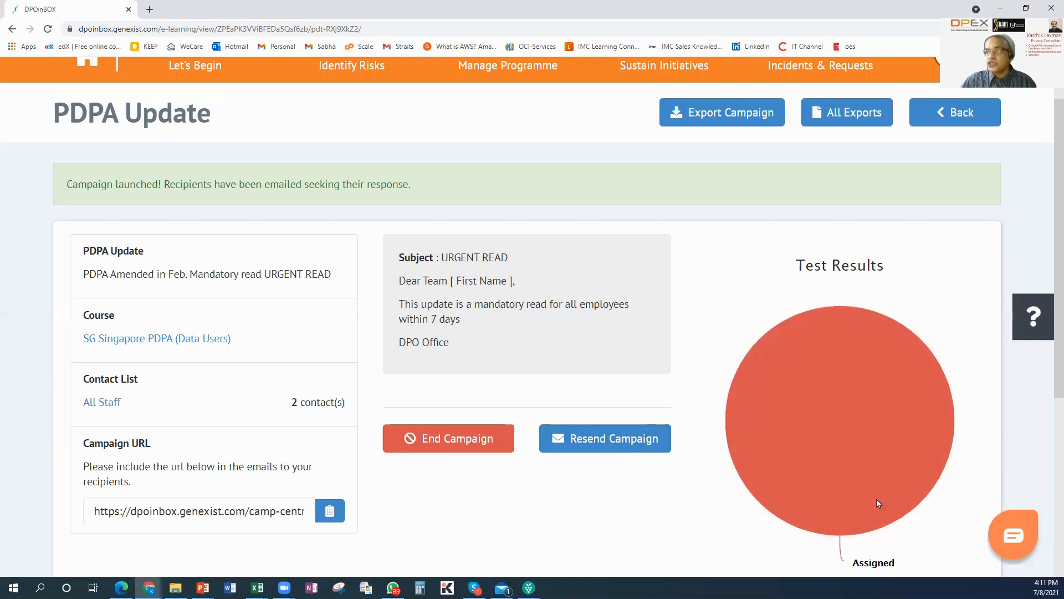
pyautogui.moveTo(878, 503)
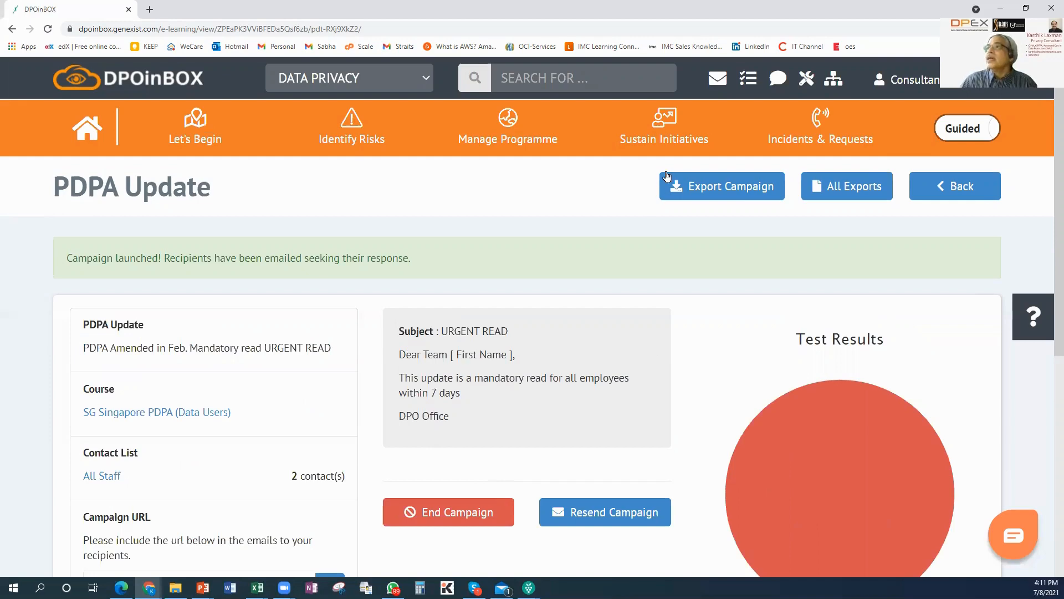
# Go to Manage Tests under Sustain Initiatives to see the competency test campaigns
pyautogui.click(664, 127)
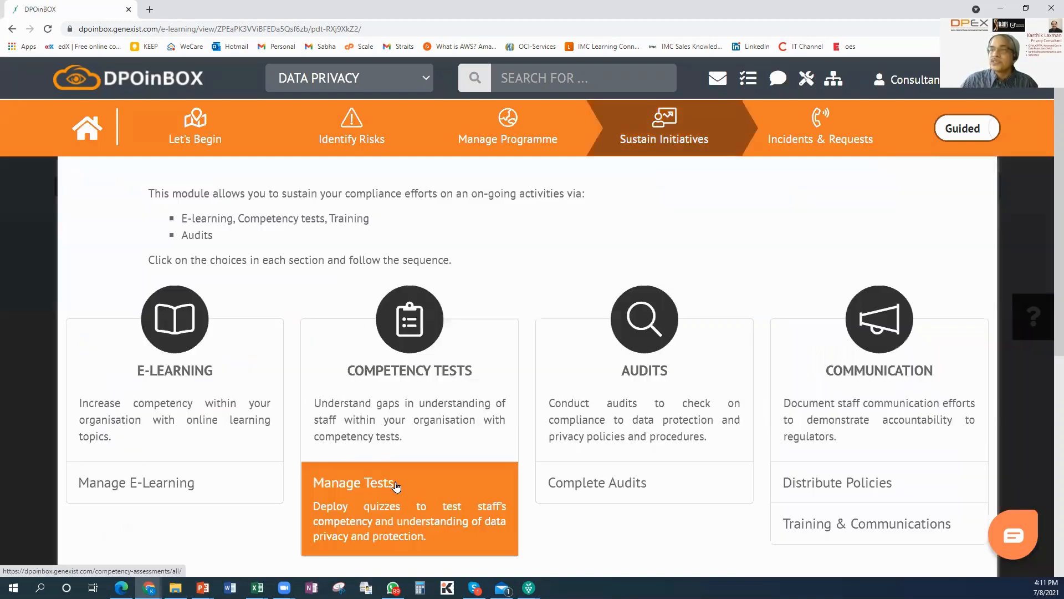
pyautogui.click(355, 483)
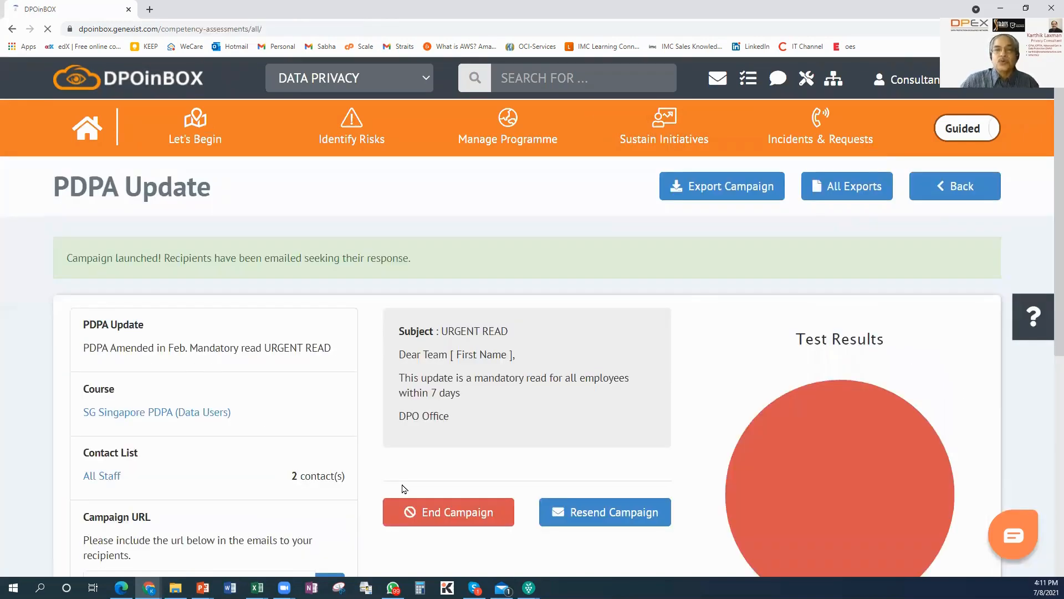
pyautogui.click(954, 186)
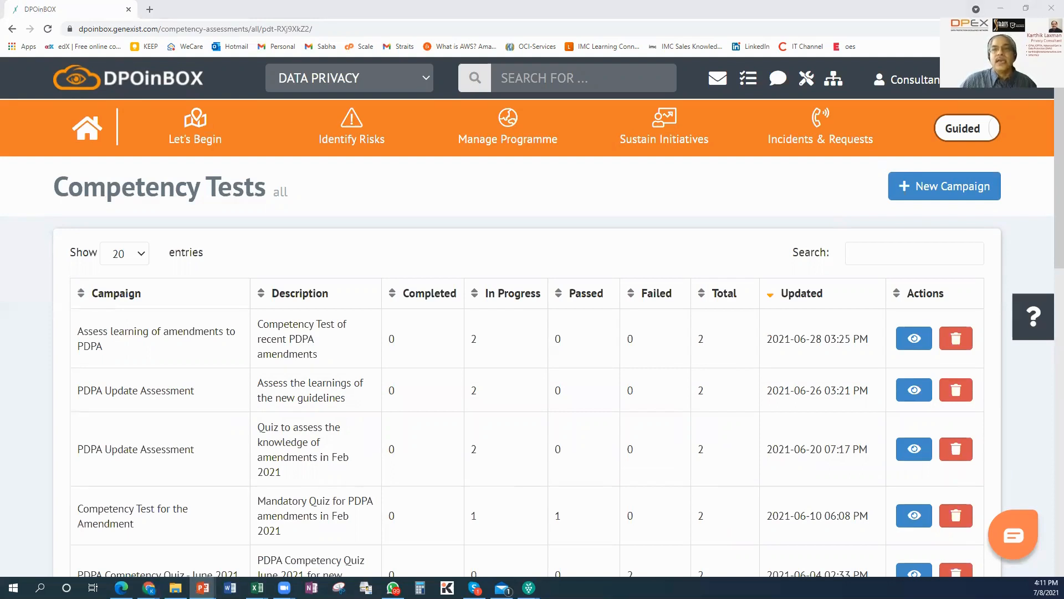
pyautogui.moveTo(696, 432)
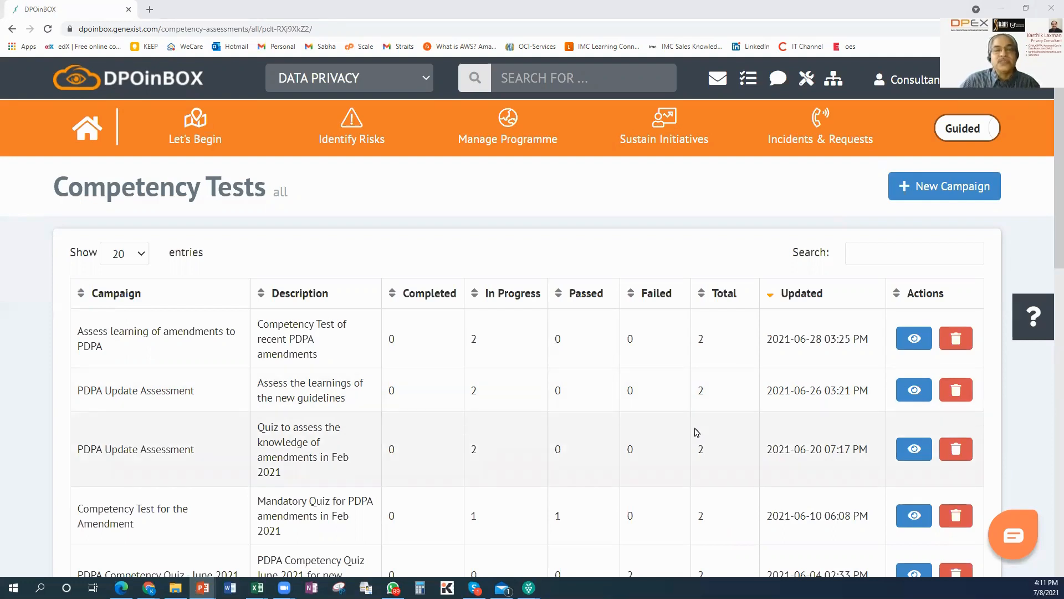
pyautogui.moveTo(732, 390)
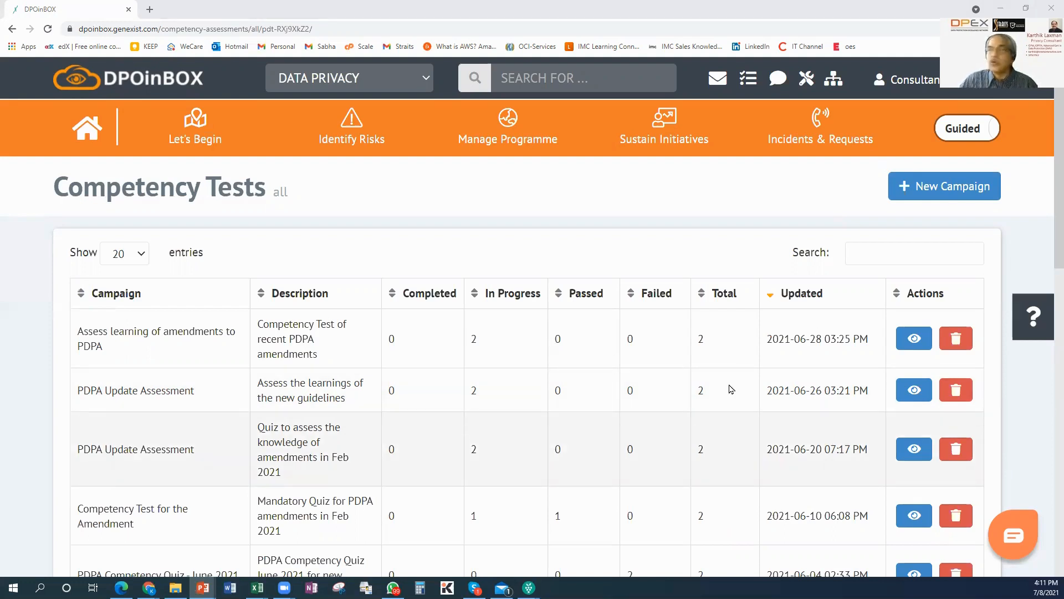
pyautogui.moveTo(938, 195)
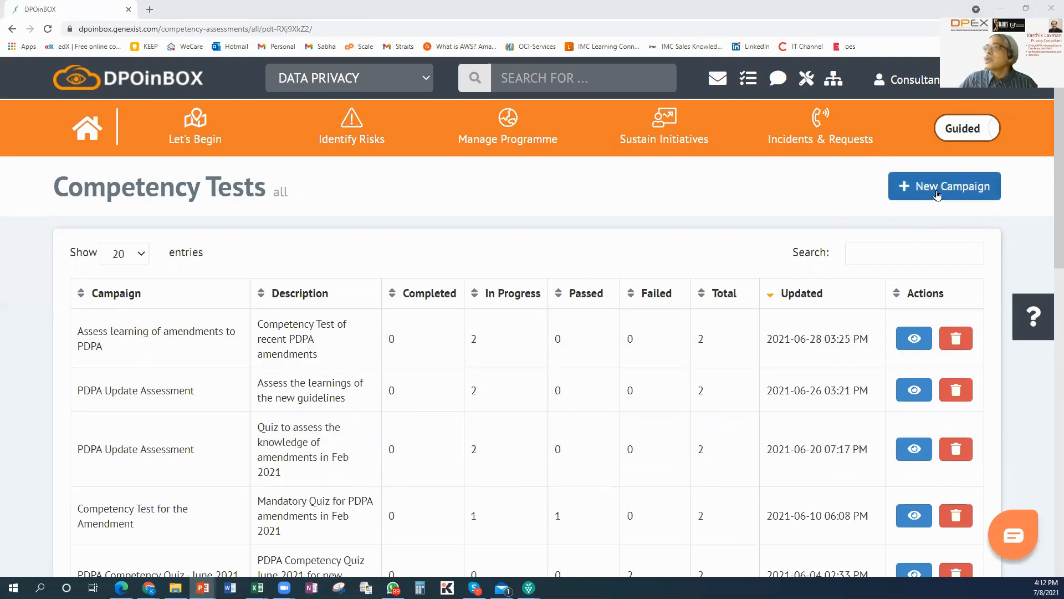
# Name the new test campaign 'PDPA Update Assessment', described as 'Assess learning of amendments to PDPA'
pyautogui.click(944, 187)
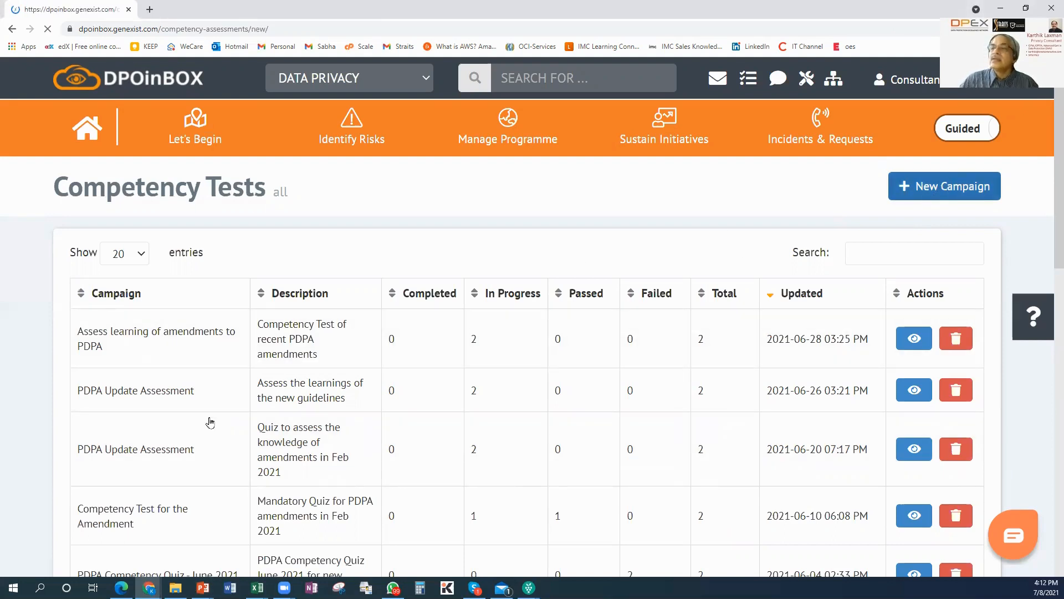
pyautogui.click(944, 186)
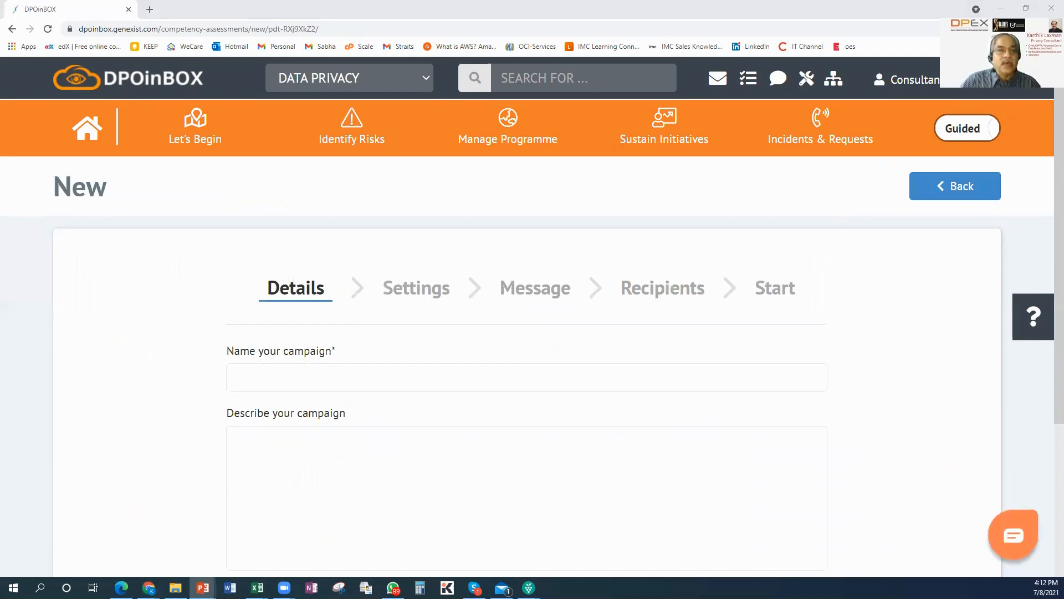
pyautogui.moveTo(183, 379)
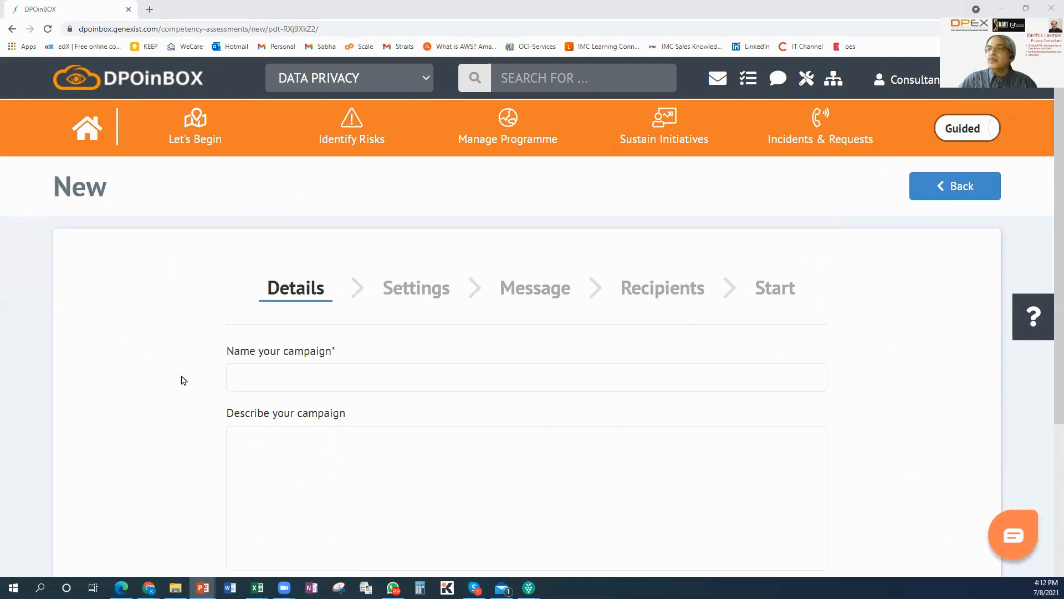
pyautogui.write('PDPA Update Assessment')
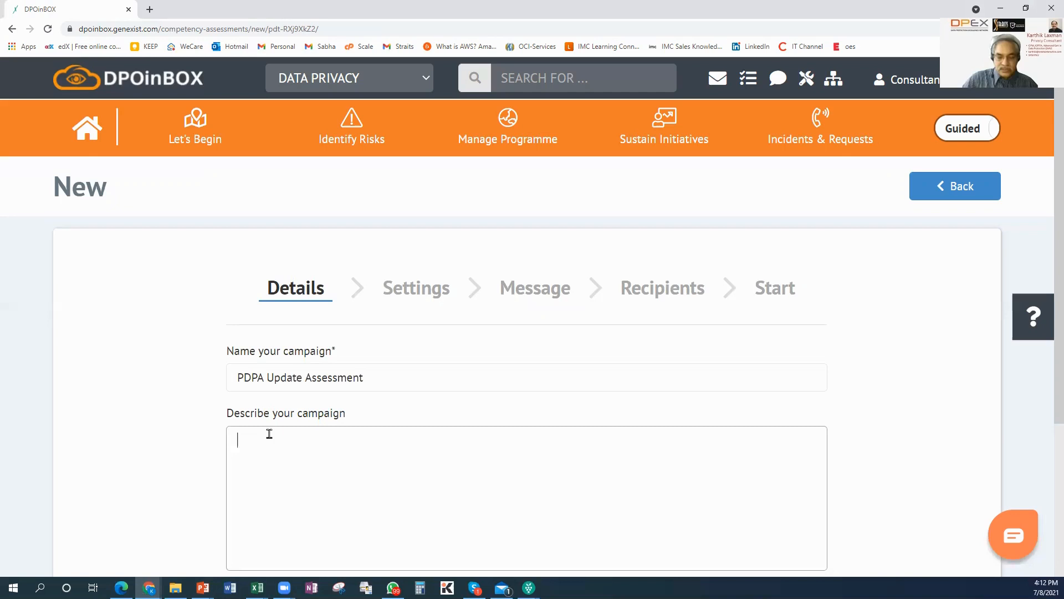
pyautogui.write('Assess learning of amendments to PDPA')
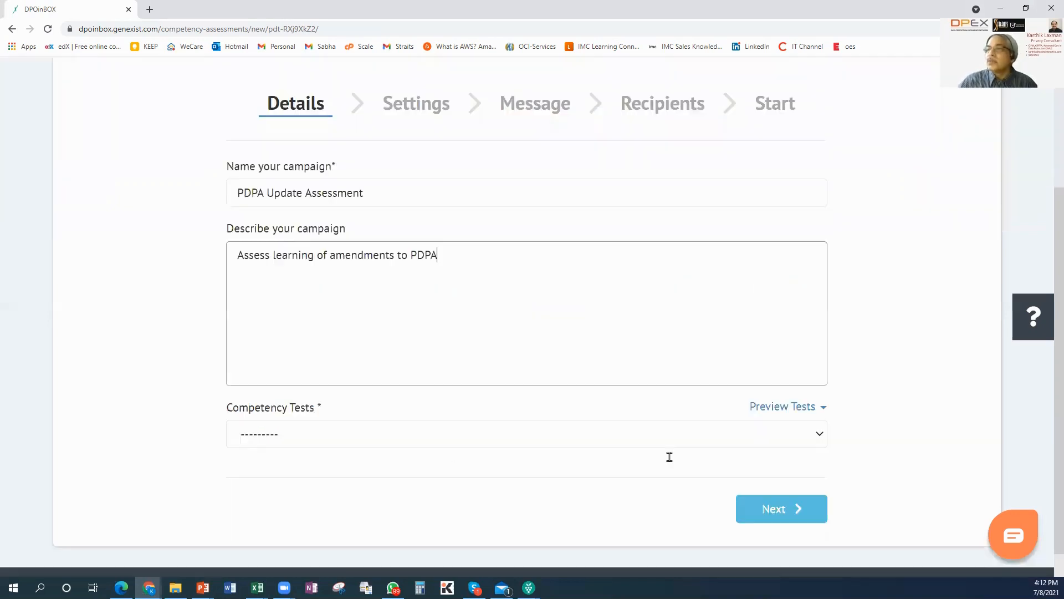
# Select the Singapore PDPA Competency Quiz and submit the campaign details
pyautogui.click(526, 426)
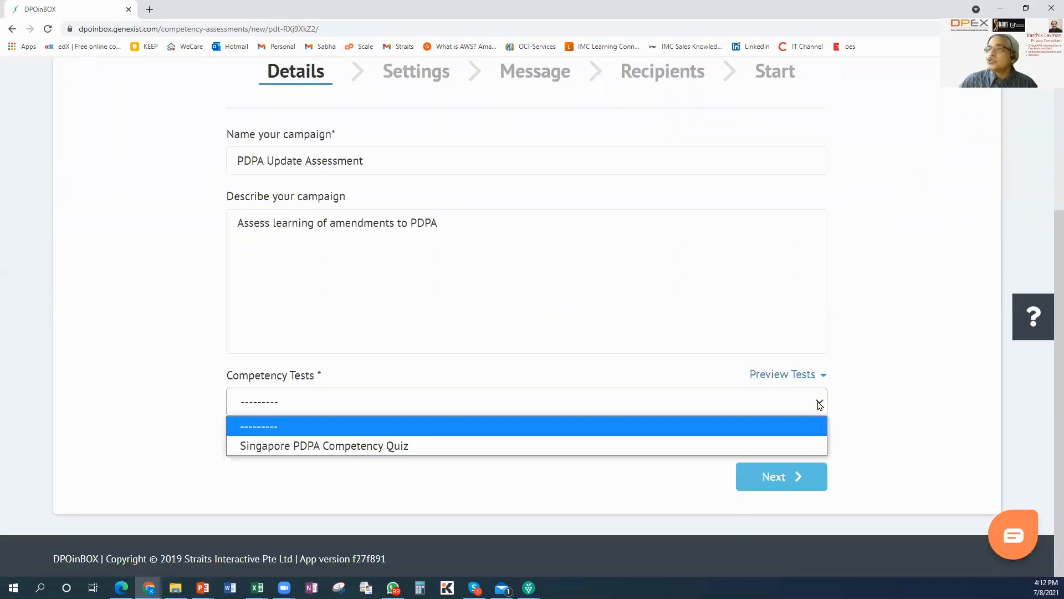
pyautogui.click(324, 446)
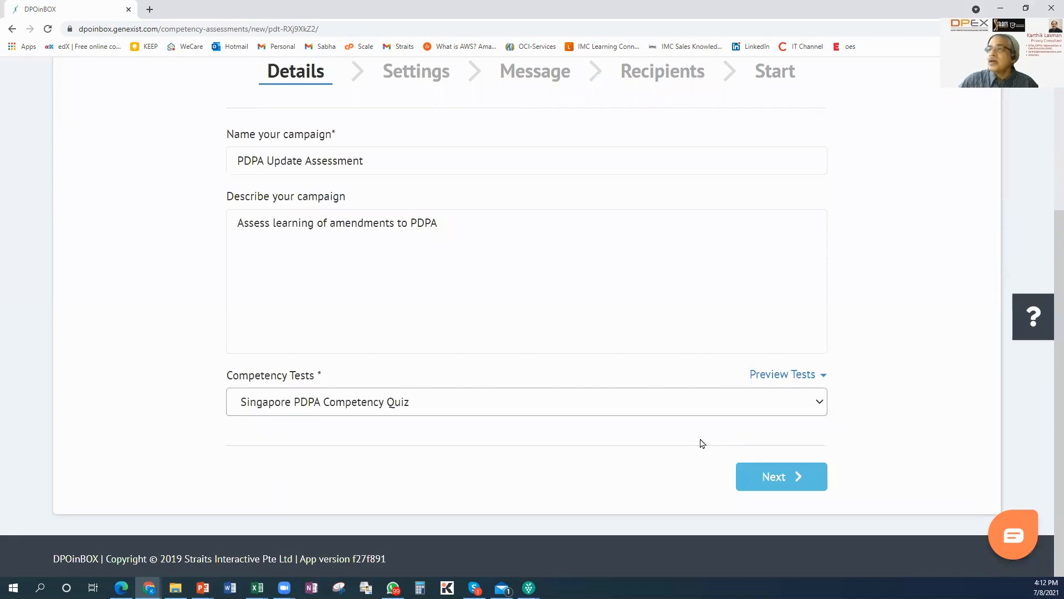
pyautogui.moveTo(691, 441)
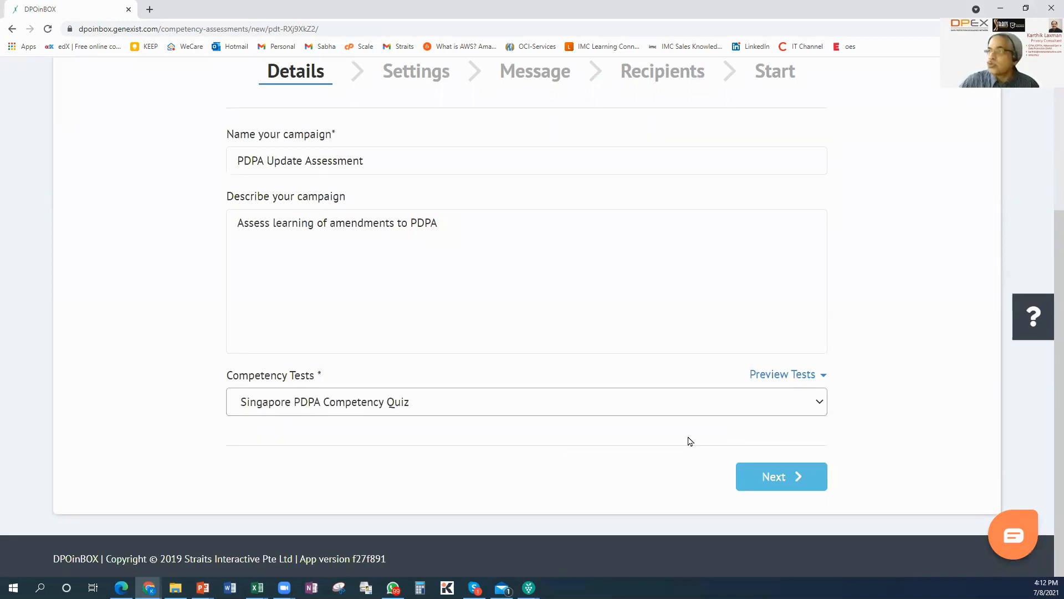
pyautogui.click(781, 476)
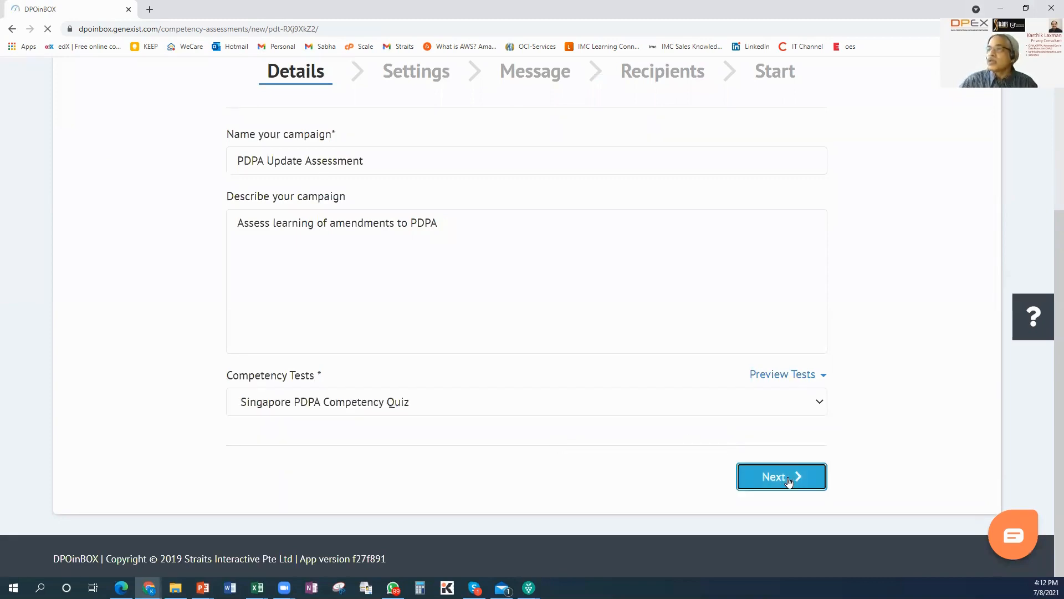
# Set pass mark 80%, duration 45 minutes and allow retakes
pyautogui.click(781, 477)
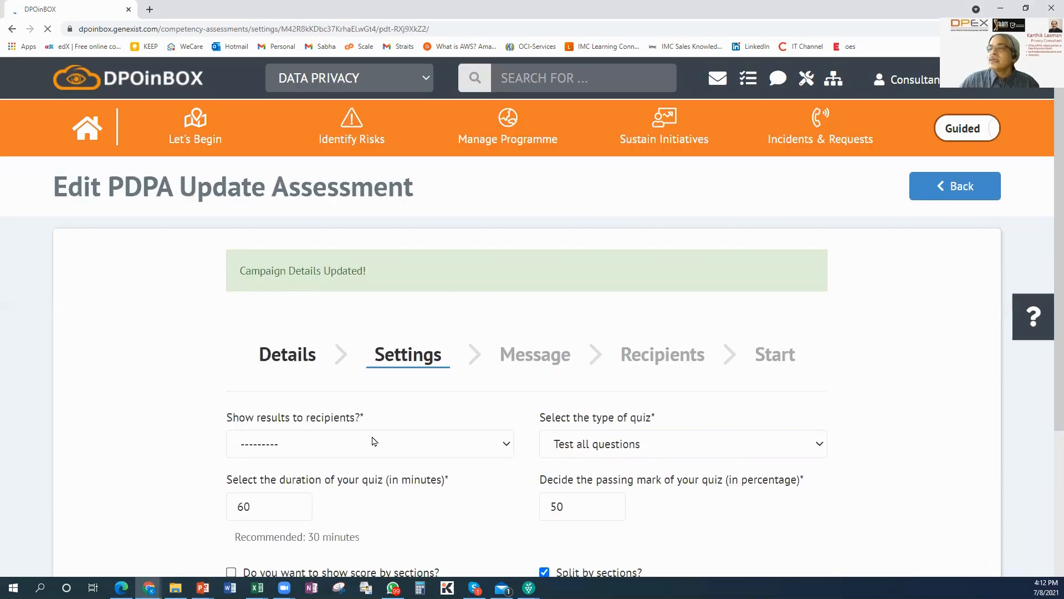
pyautogui.scroll(-3)
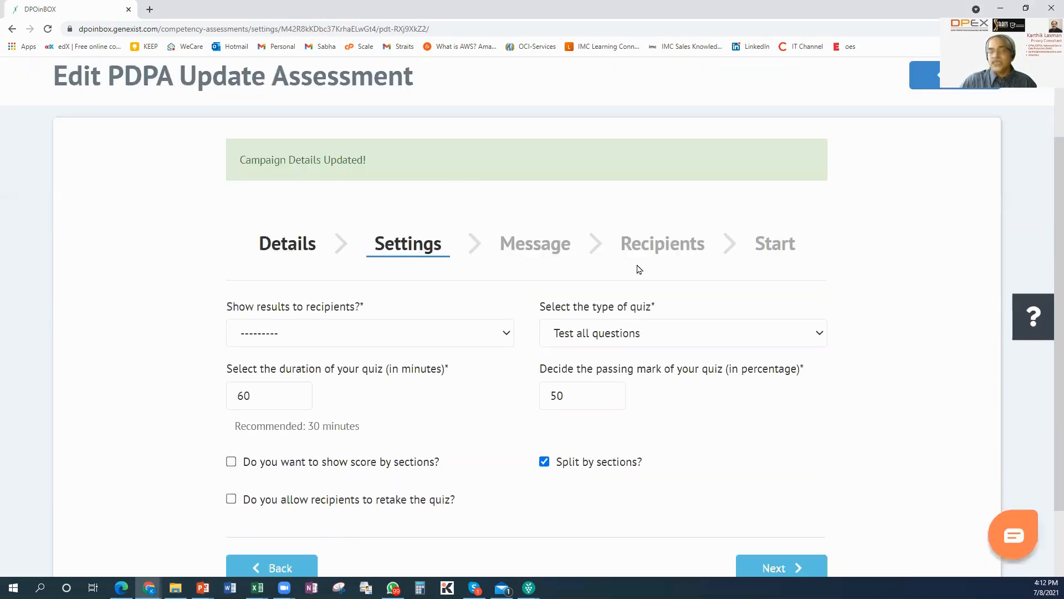
pyautogui.moveTo(300, 421)
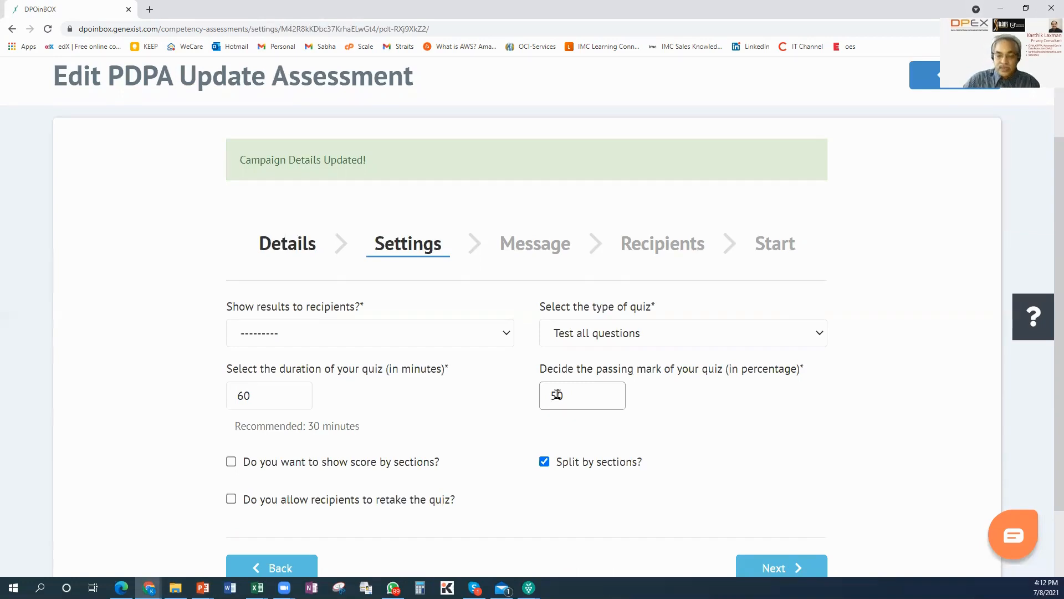
pyautogui.write('80')
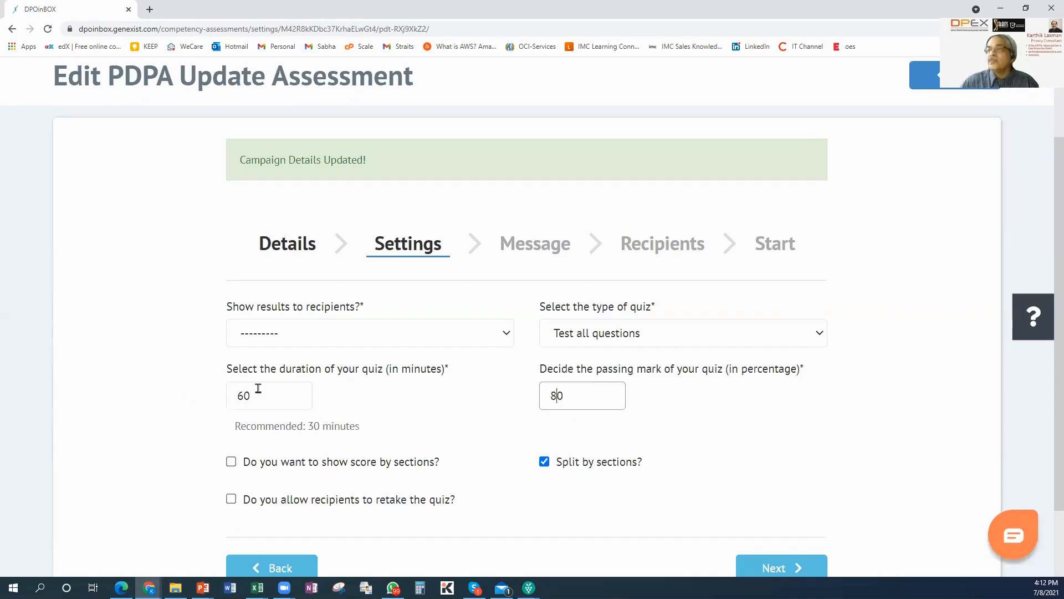
pyautogui.write('45')
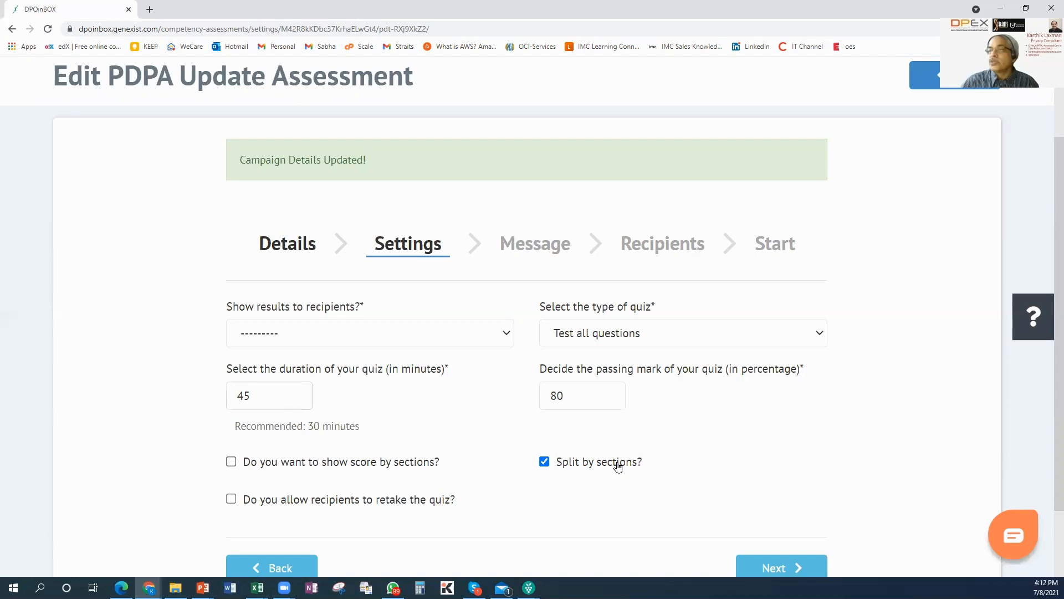
pyautogui.click(231, 498)
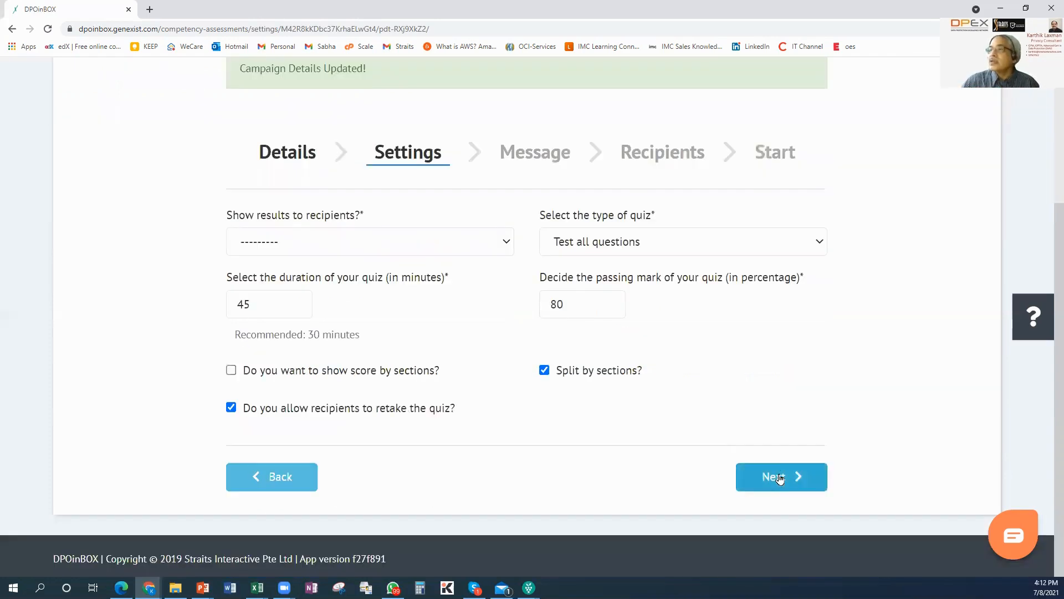
pyautogui.click(781, 477)
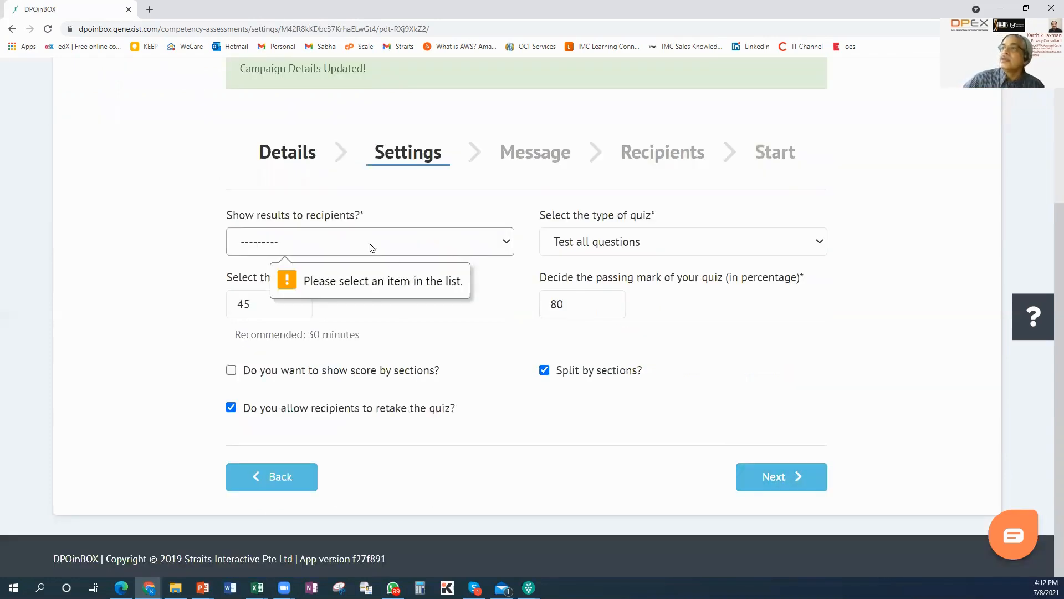
# Show recipients pass/fail only and save the quiz settings
pyautogui.click(371, 241)
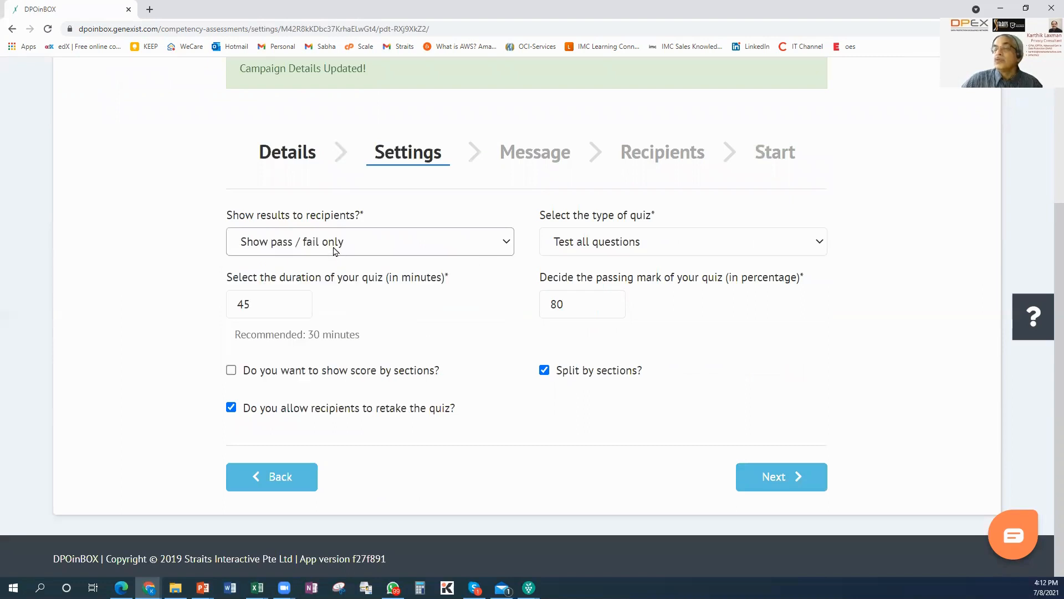
pyautogui.moveTo(508, 253)
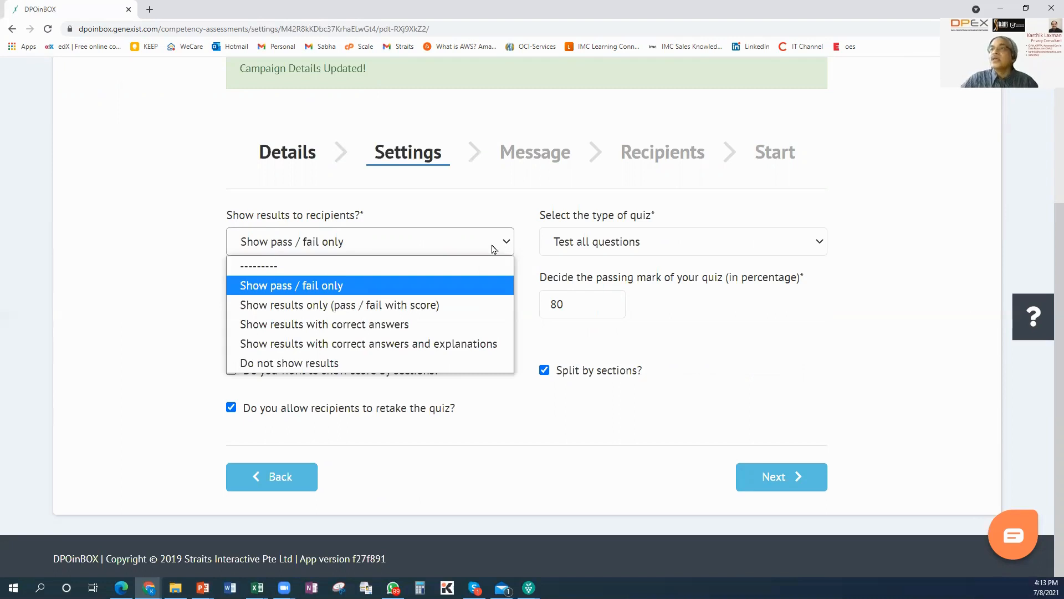
pyautogui.click(292, 286)
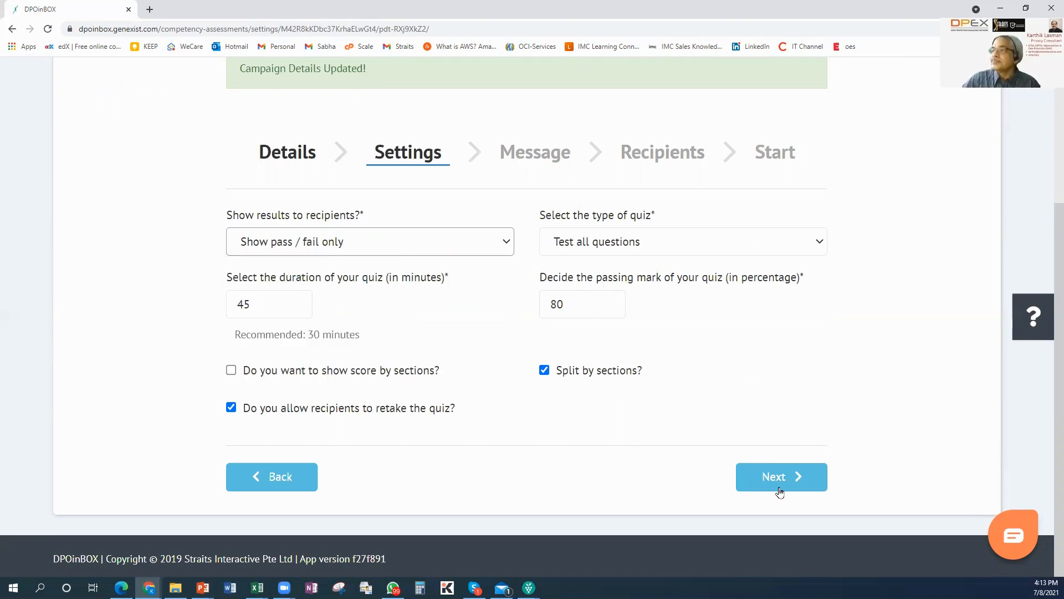
pyautogui.click(781, 476)
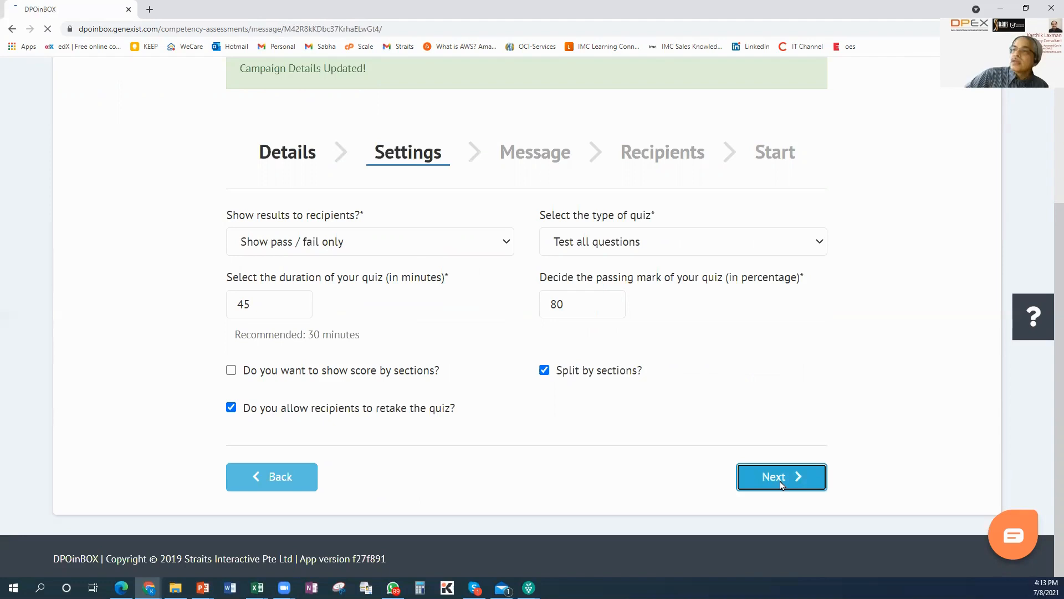
# Give the email subject 'Competency Test' and greeting 'Dear Team'
pyautogui.click(781, 477)
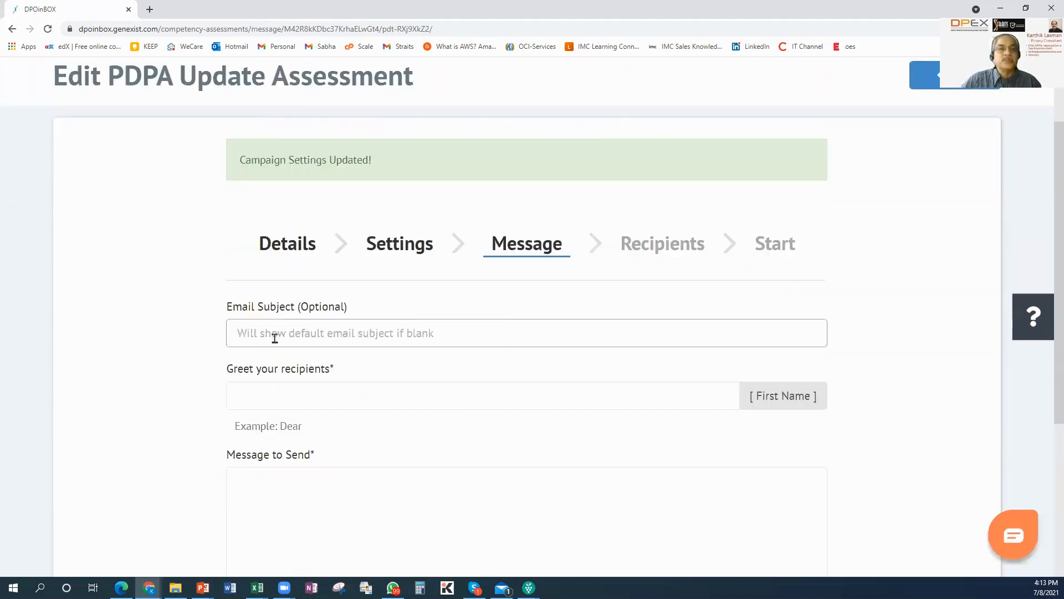
pyautogui.write('C')
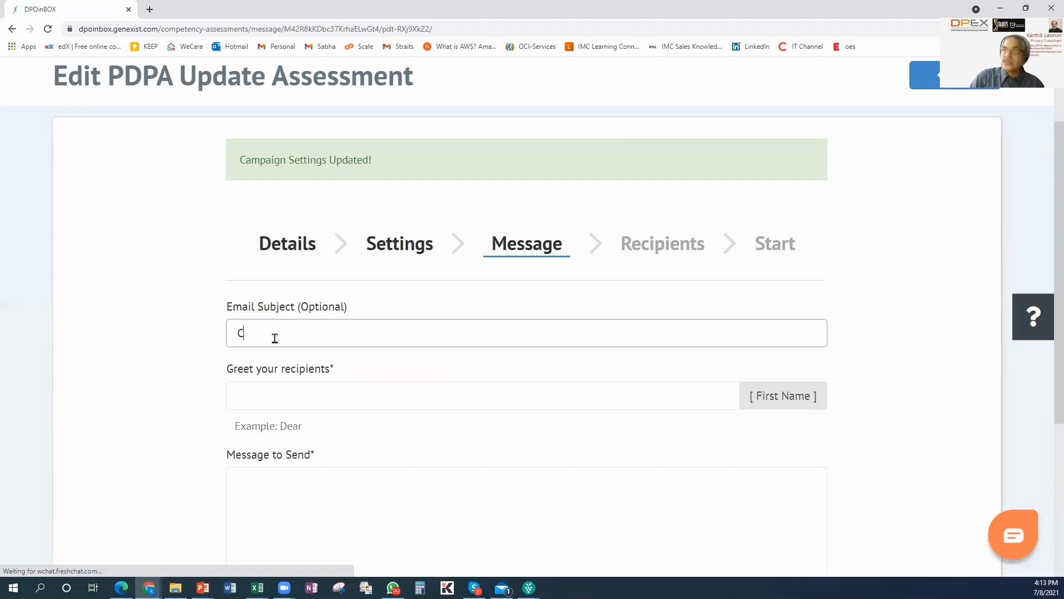
pyautogui.write('ompete')
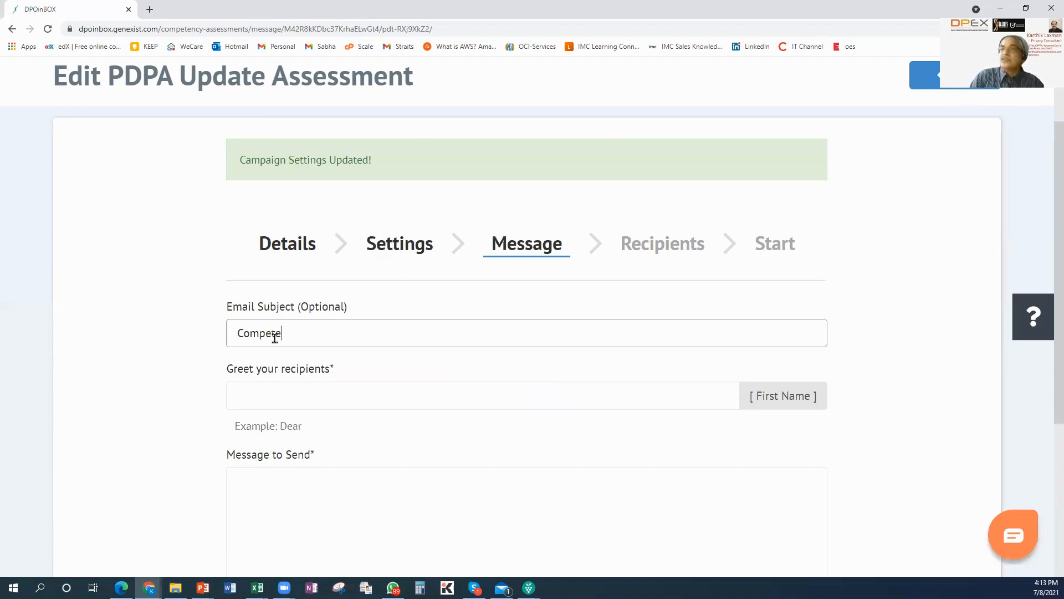
pyautogui.write('ncy Test')
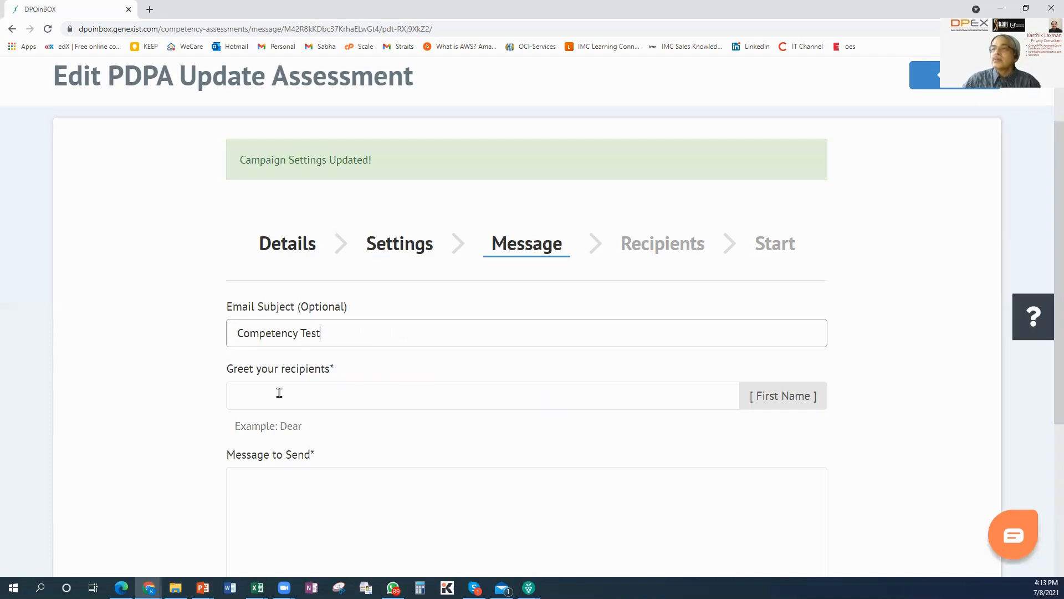
pyautogui.write('Dear')
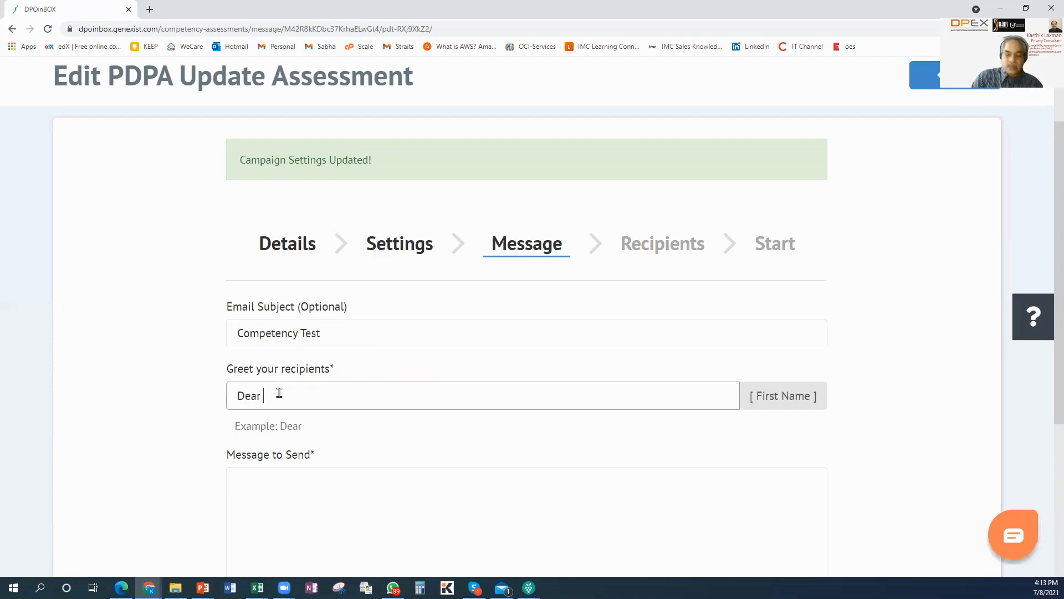
pyautogui.write('Team')
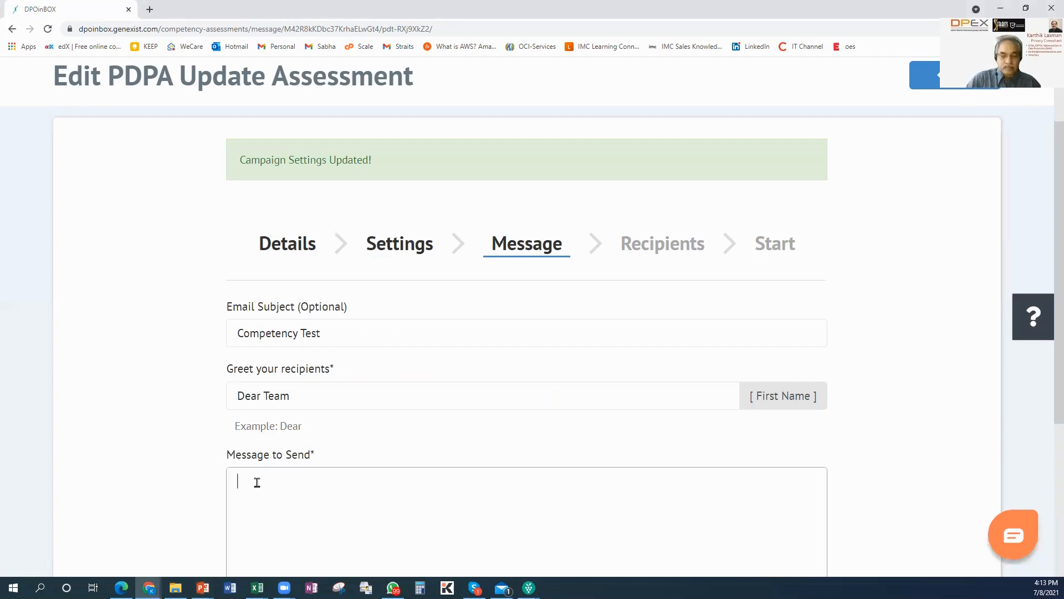
# Add the mandatory-assessment message due 30th July and 'DPO Office' sign-off, then save
pyautogui.write('Mandatory assessment of the new PDPA amendments. To be completed by 30th Jul')
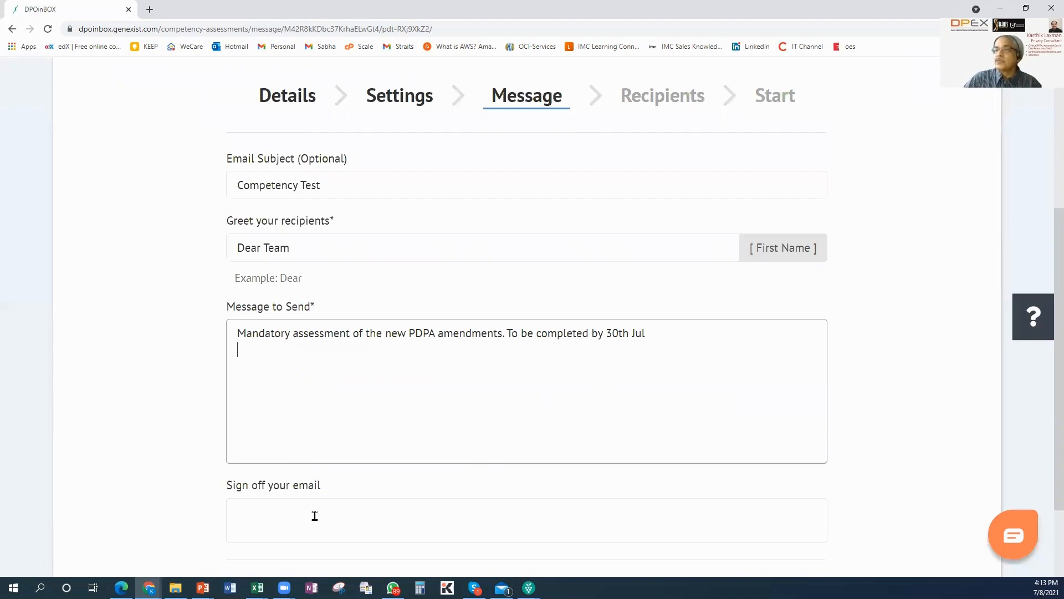
pyautogui.write('DPO Office')
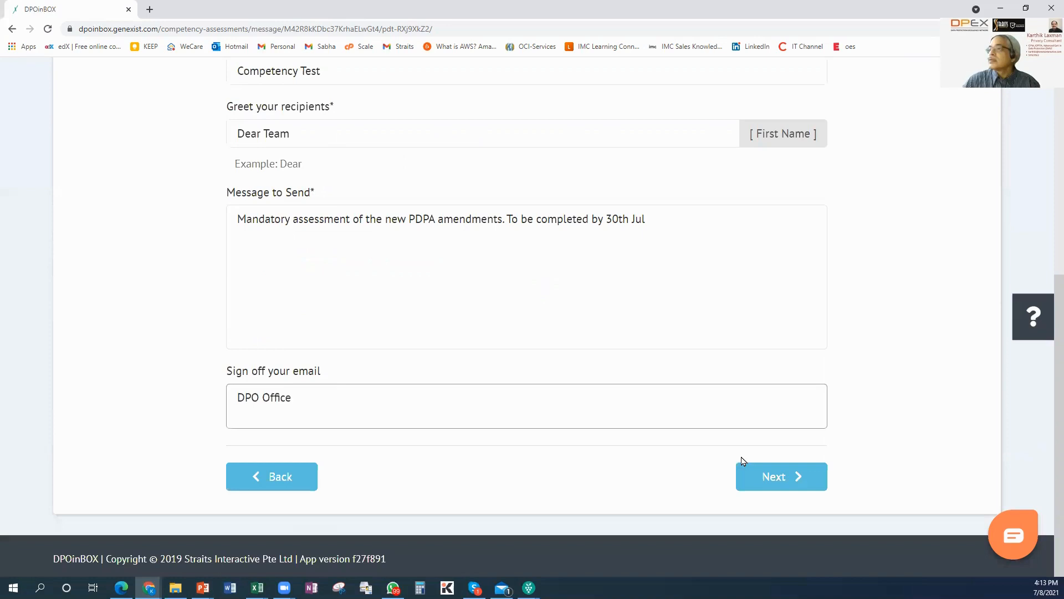
pyautogui.click(781, 476)
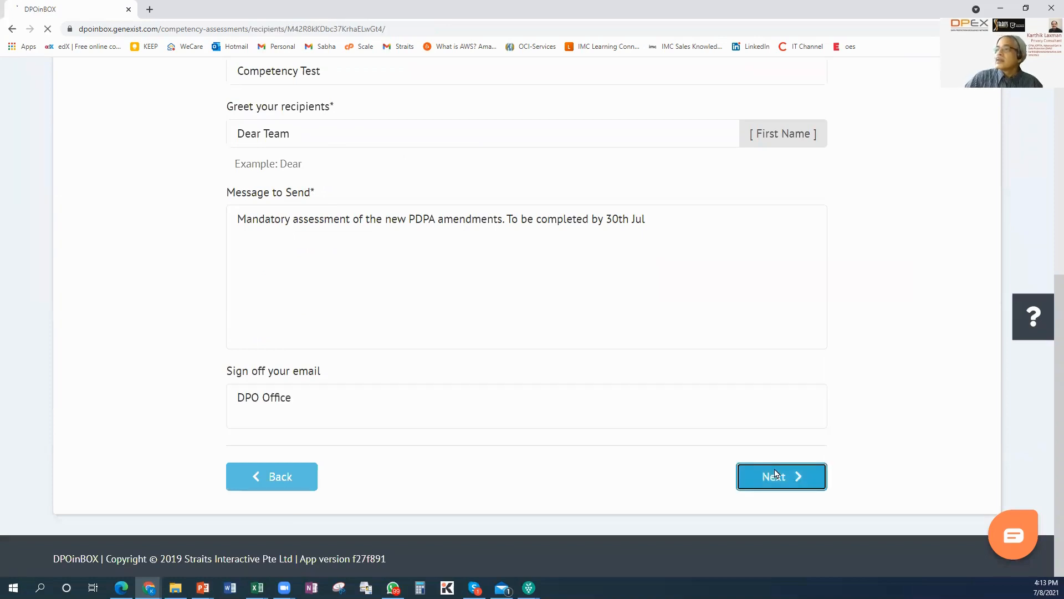
# Choose the All Staff contact list as recipients and continue to the Start step
pyautogui.click(782, 477)
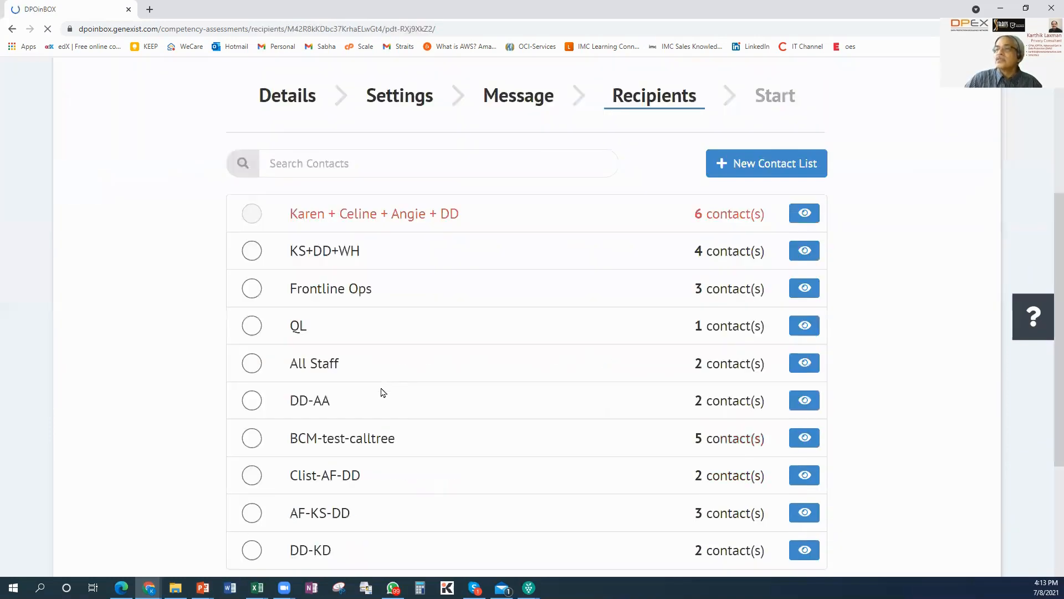
pyautogui.click(252, 362)
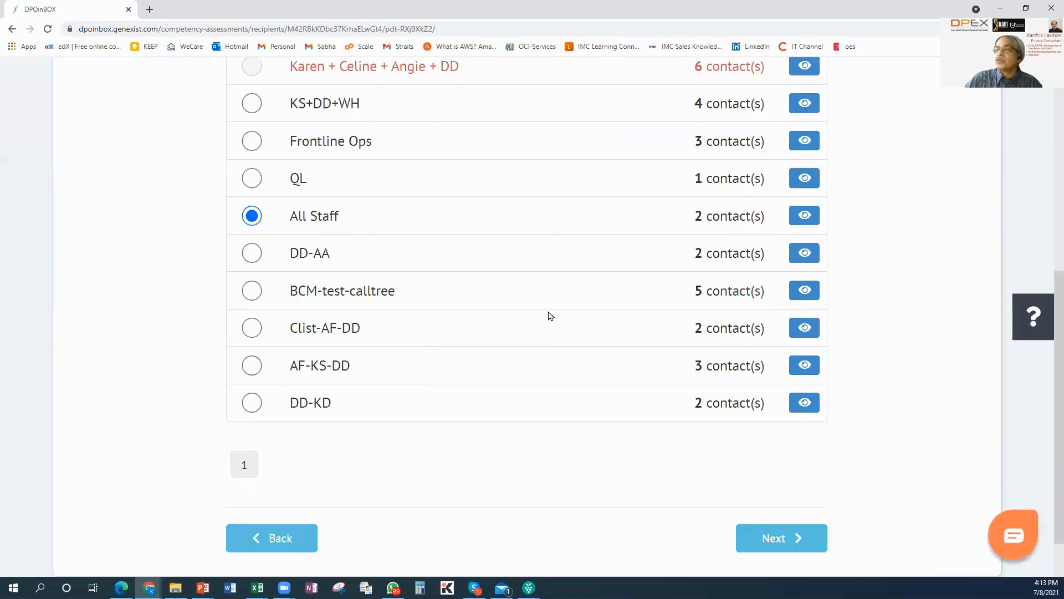
pyautogui.scroll(-3)
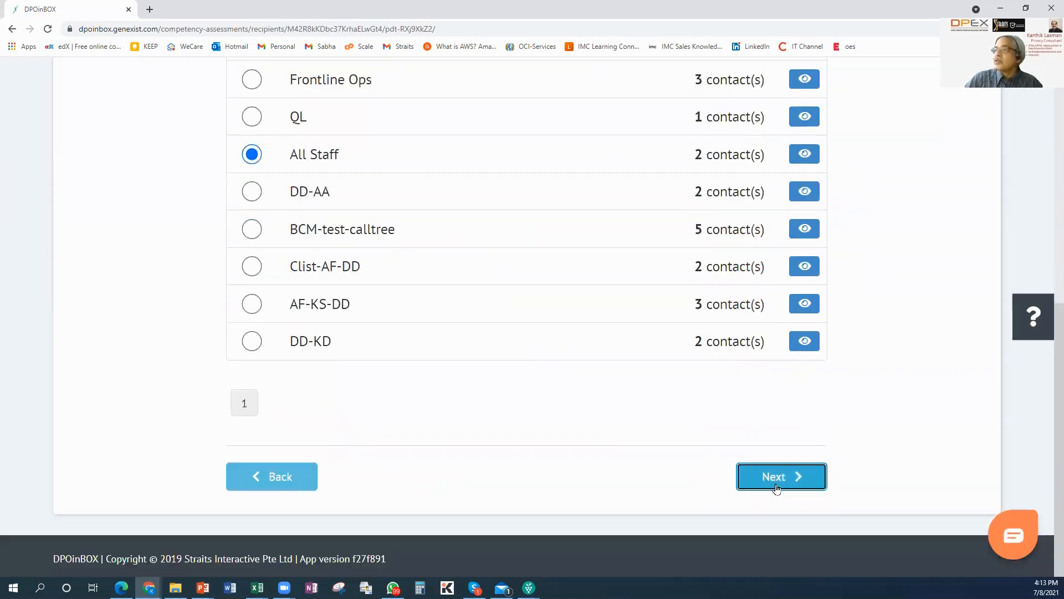
pyautogui.click(781, 477)
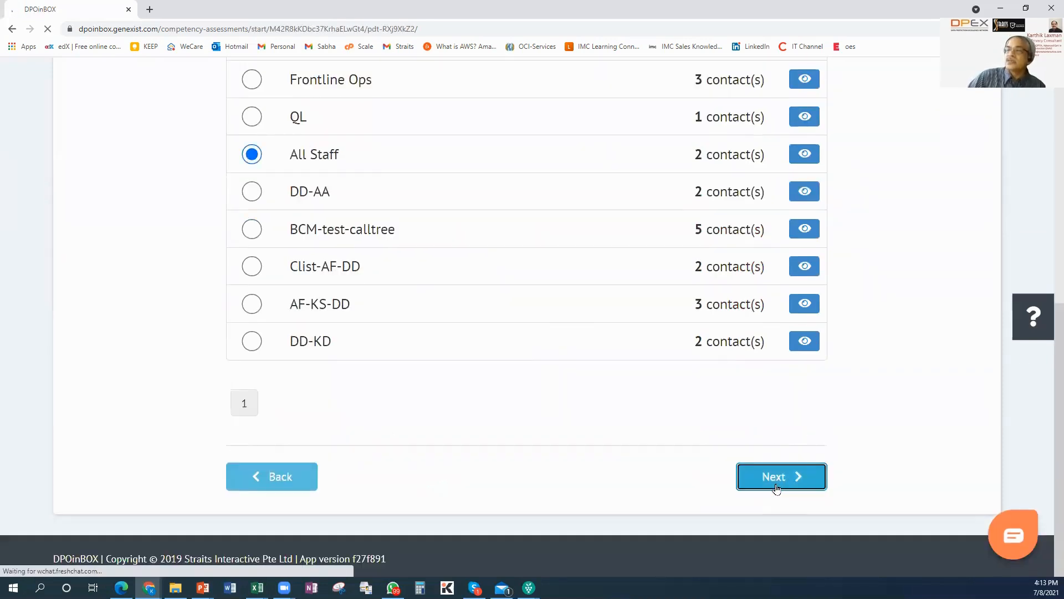
# Start the campaign with the Singapore PDPA Competency Quiz sent by email to All Staff
pyautogui.click(780, 476)
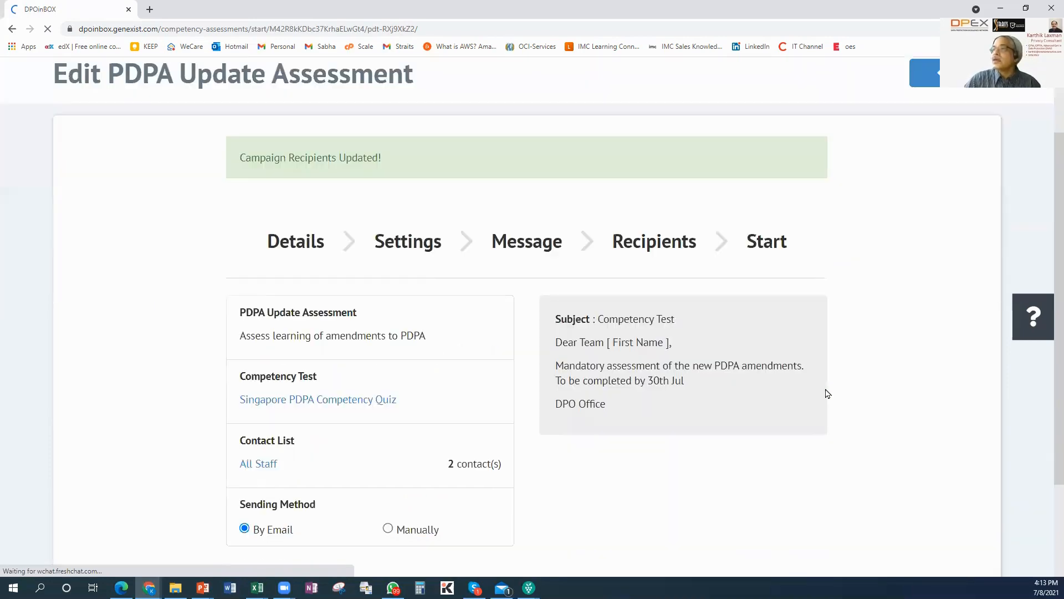
pyautogui.scroll(-3)
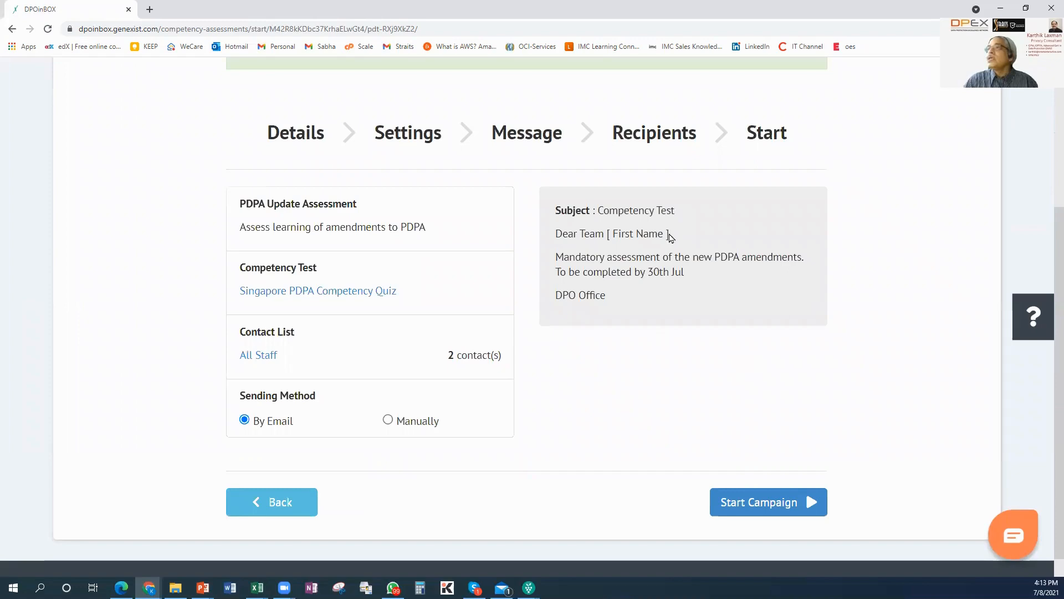
pyautogui.click(758, 502)
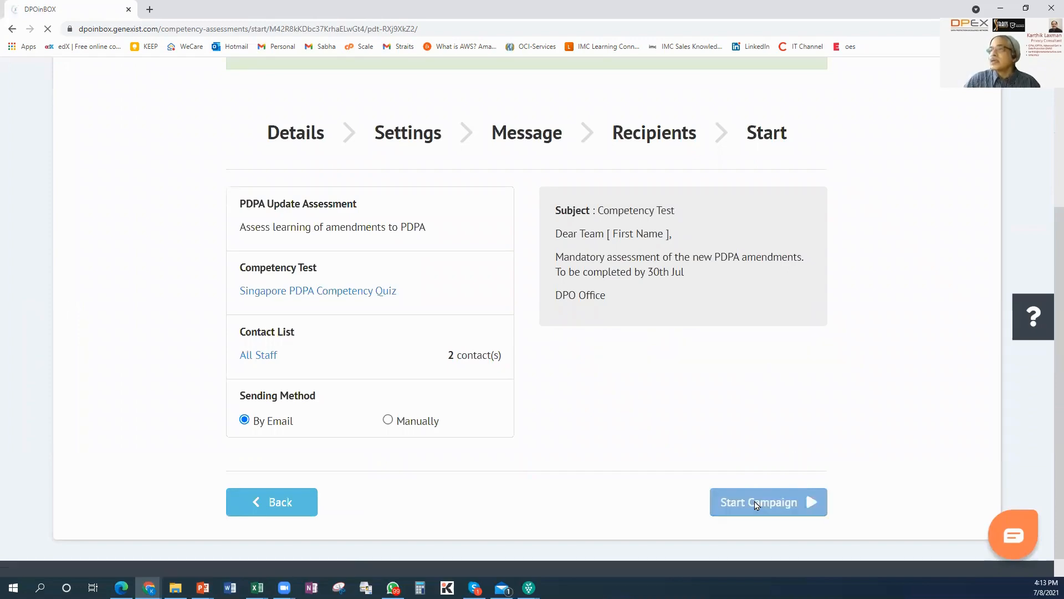
# Review the launched campaign's Test Results chart with both recipients still assigned
pyautogui.click(768, 502)
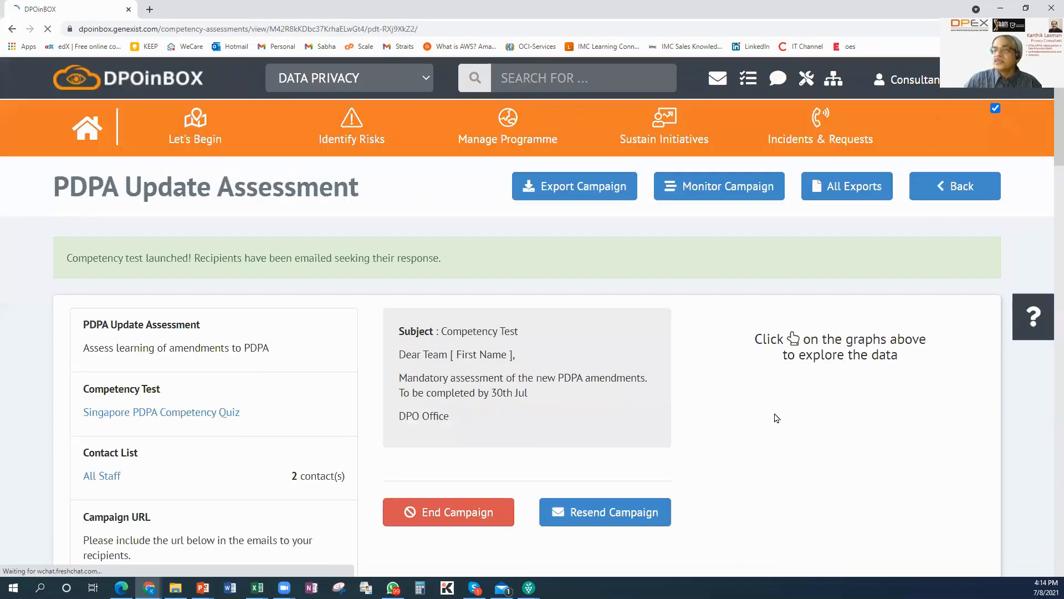
pyautogui.scroll(-3)
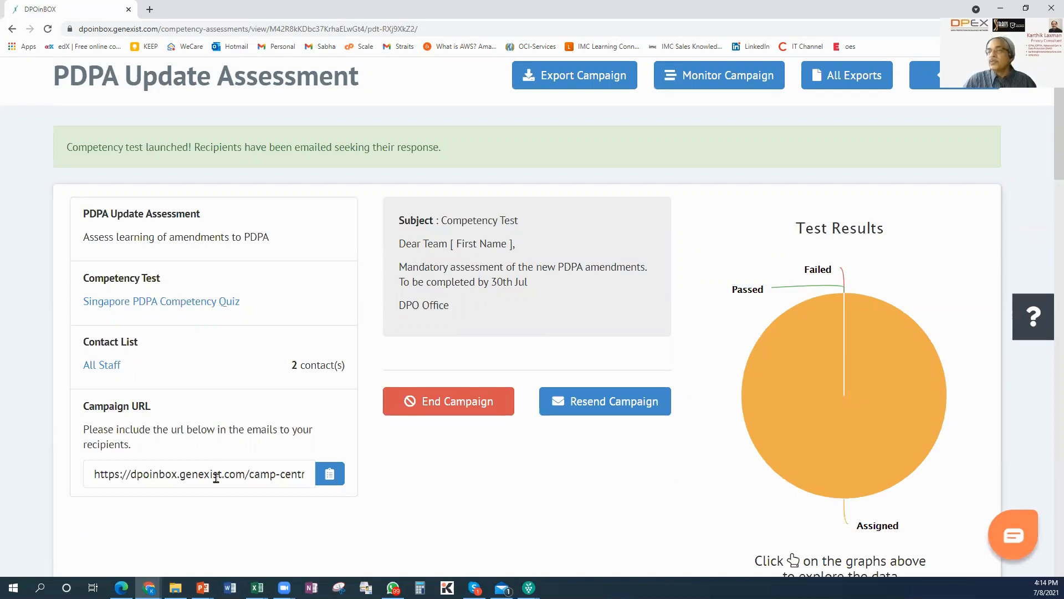
pyautogui.moveTo(670, 392)
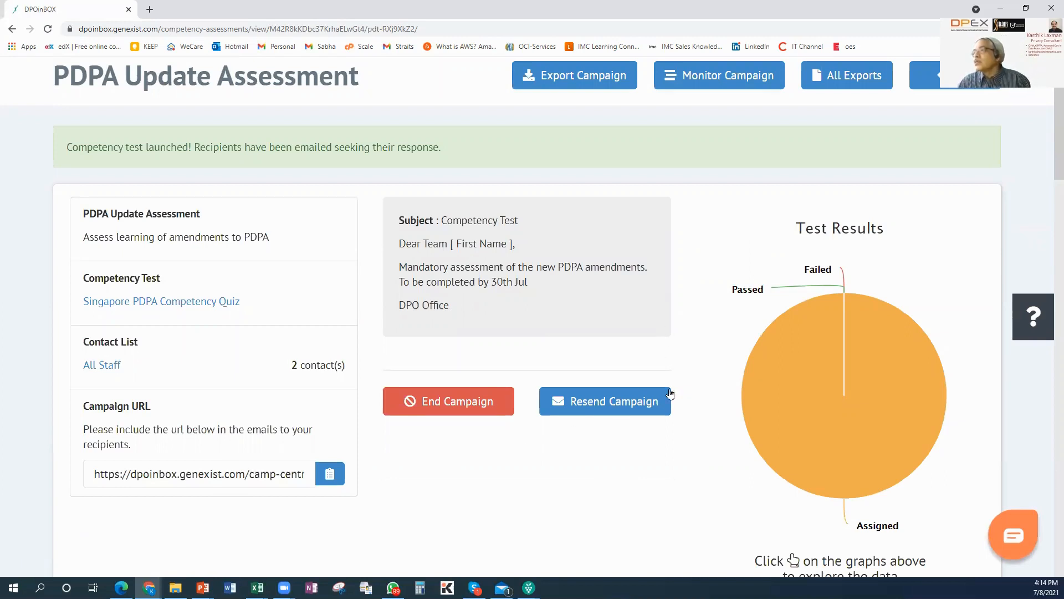
pyautogui.moveTo(605, 495)
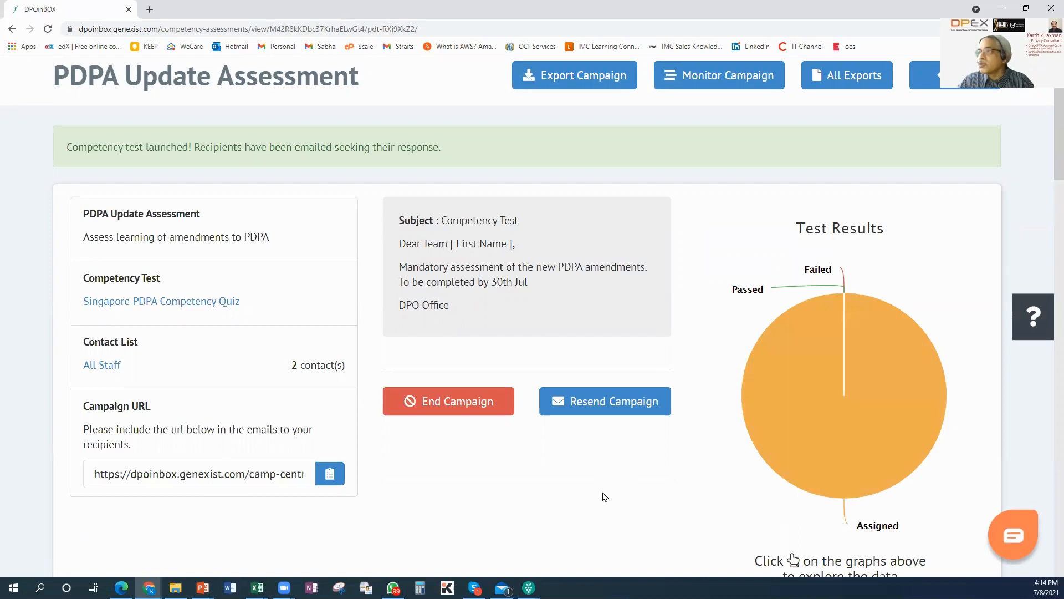
pyautogui.moveTo(620, 419)
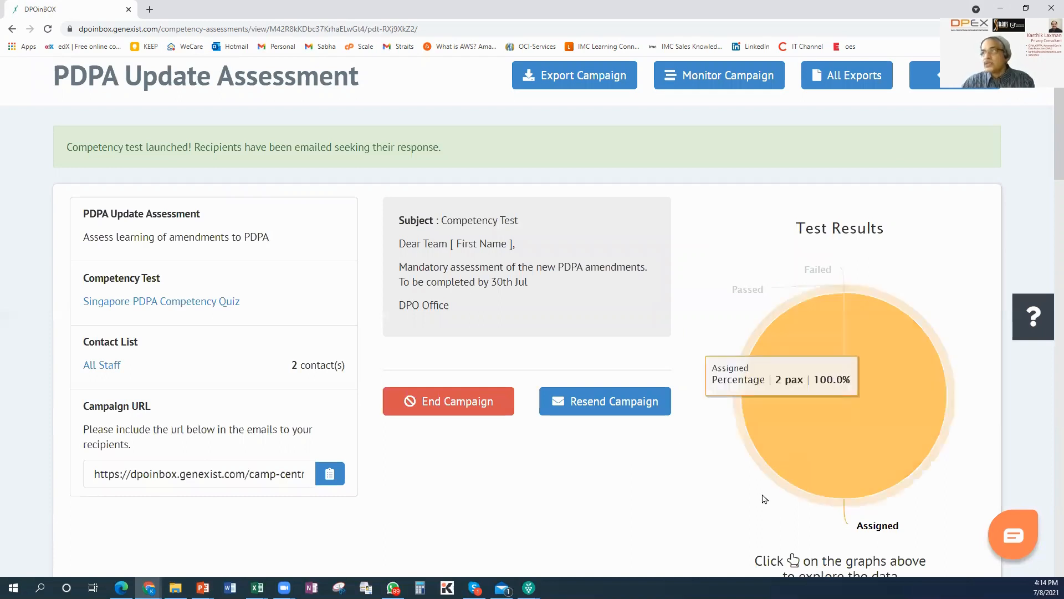
pyautogui.moveTo(870, 429)
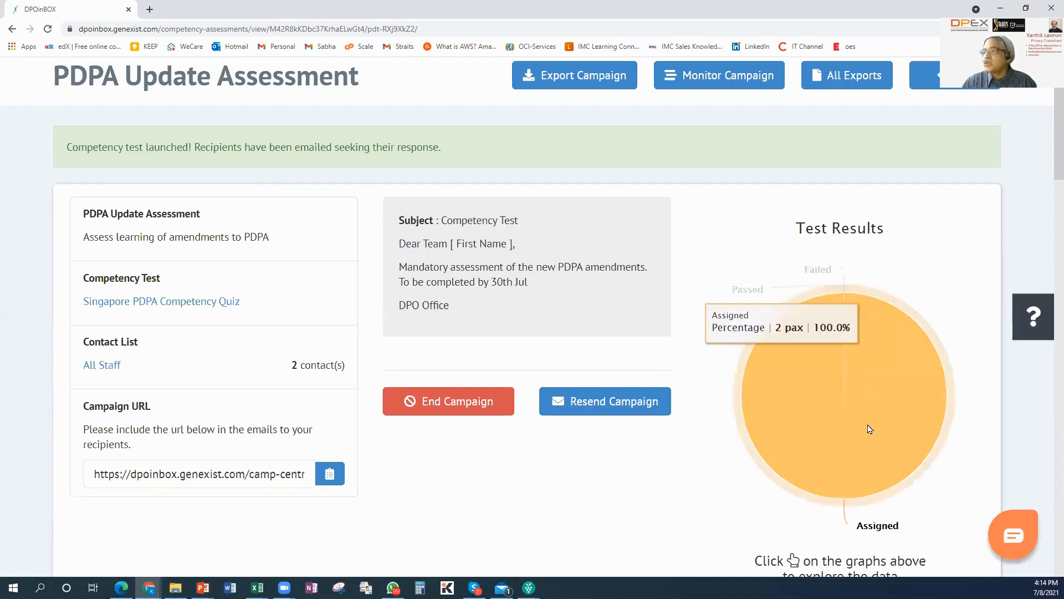
pyautogui.moveTo(792, 390)
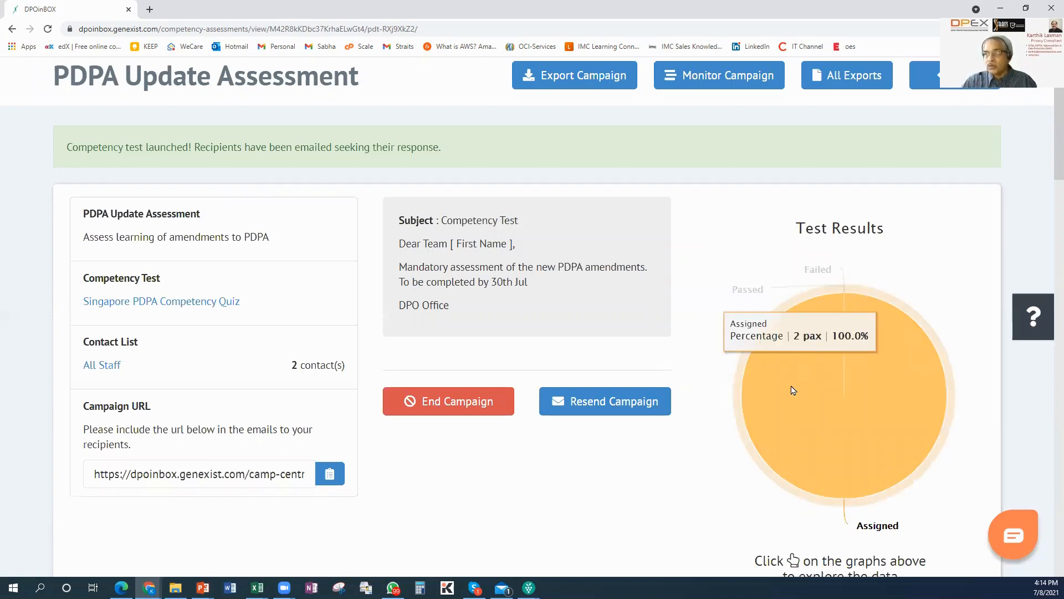
pyautogui.moveTo(544, 539)
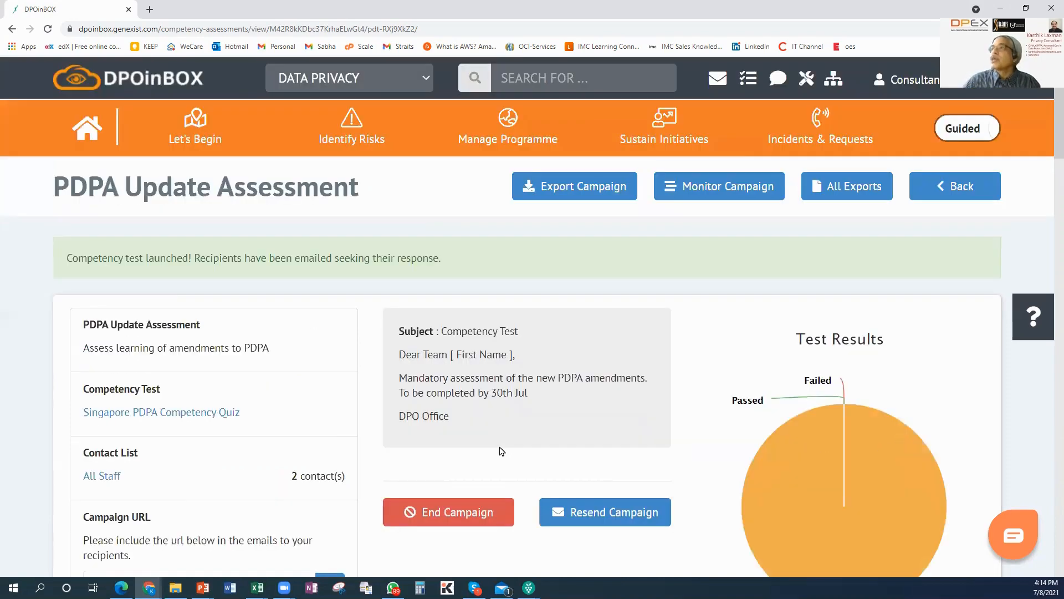
# View the 'How to go about complying with PDPA' e-learning campaign from the E-learning list
pyautogui.click(664, 125)
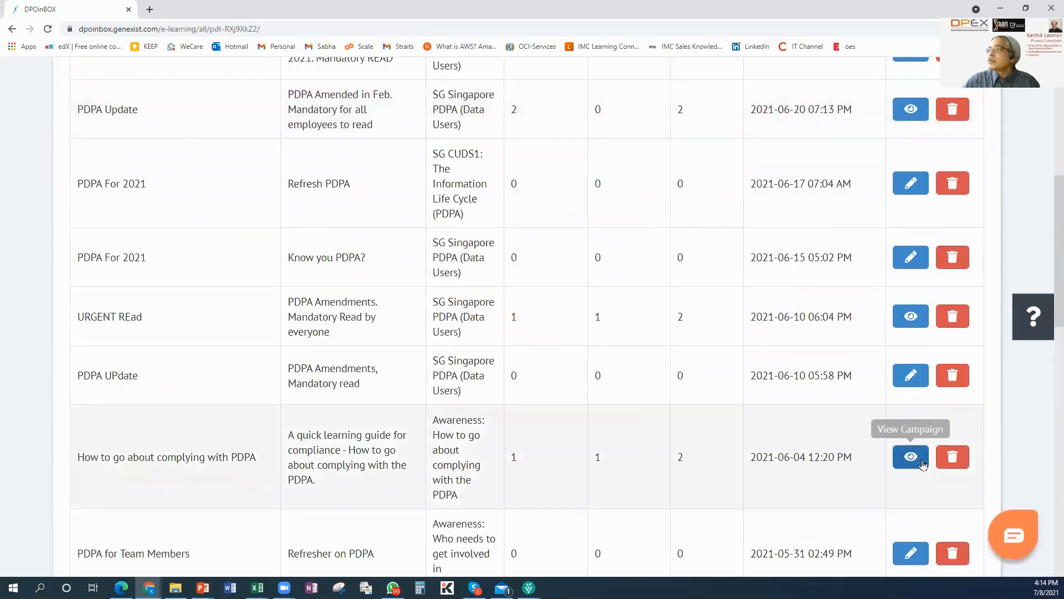
pyautogui.click(910, 457)
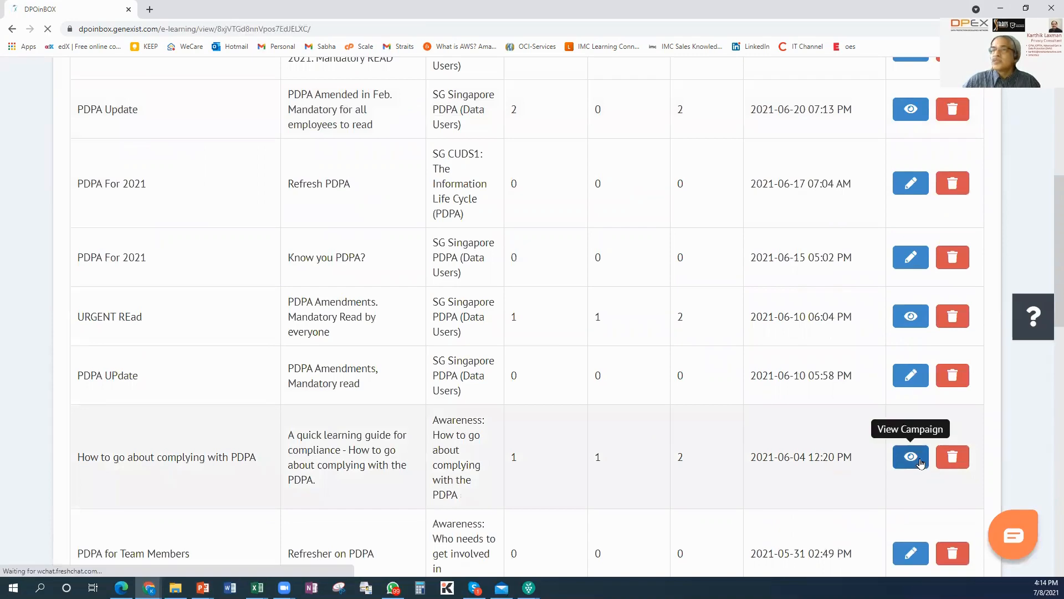
pyautogui.click(911, 457)
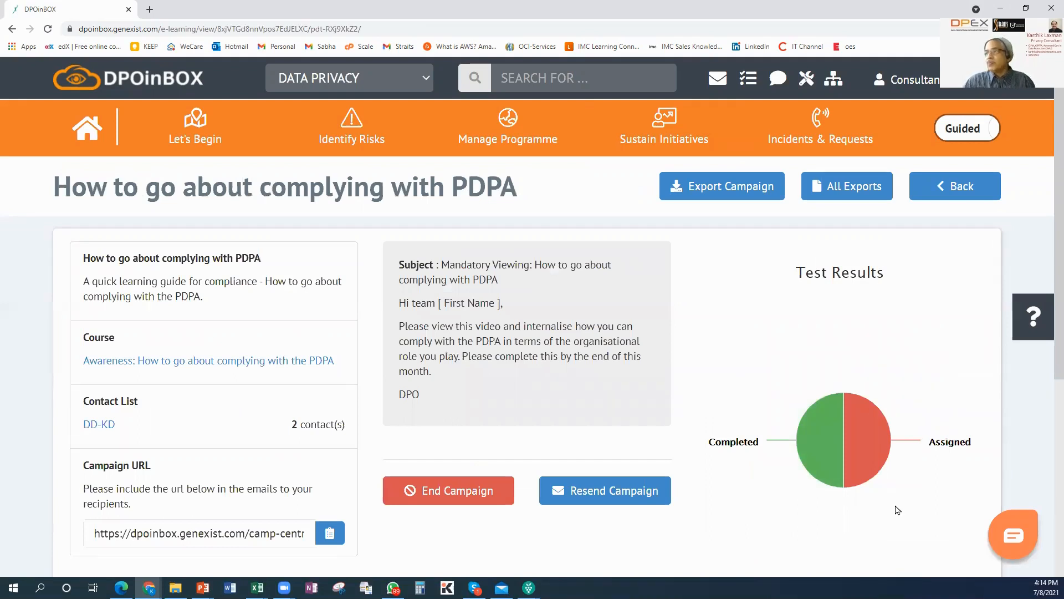
pyautogui.moveTo(898, 474)
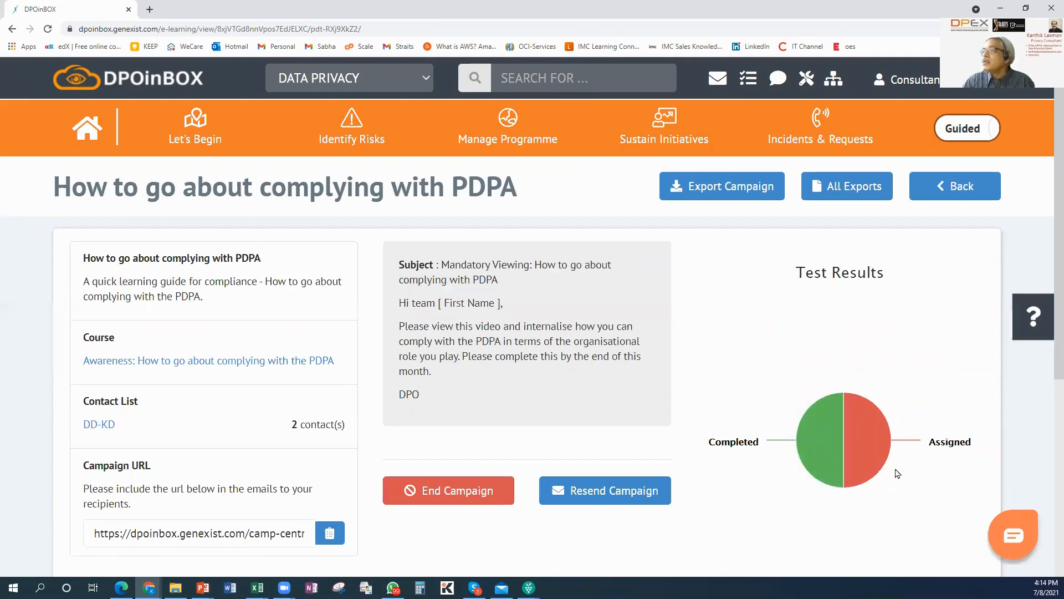
pyautogui.moveTo(773, 499)
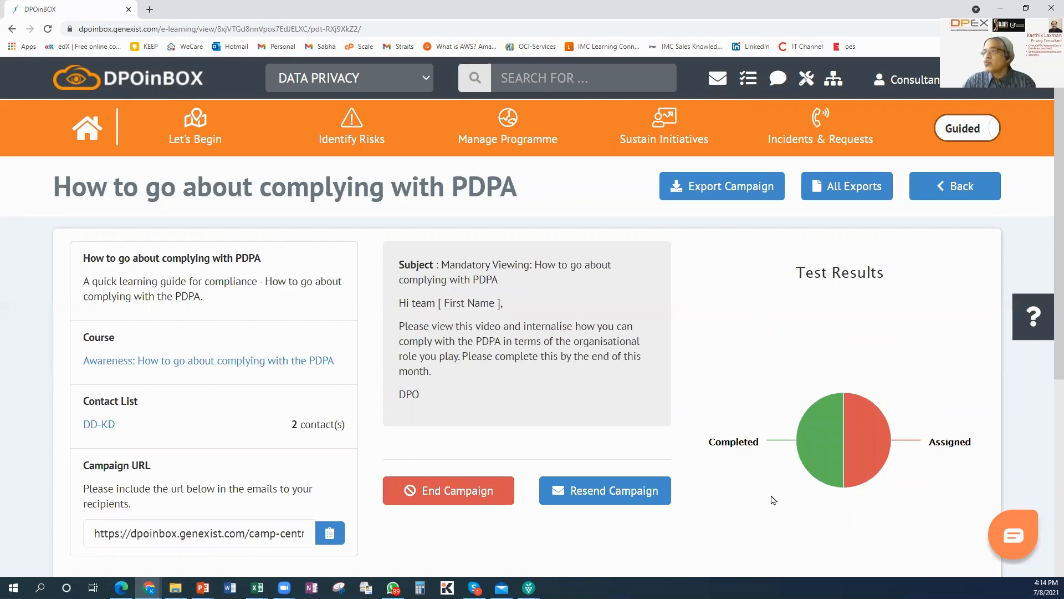
pyautogui.moveTo(769, 485)
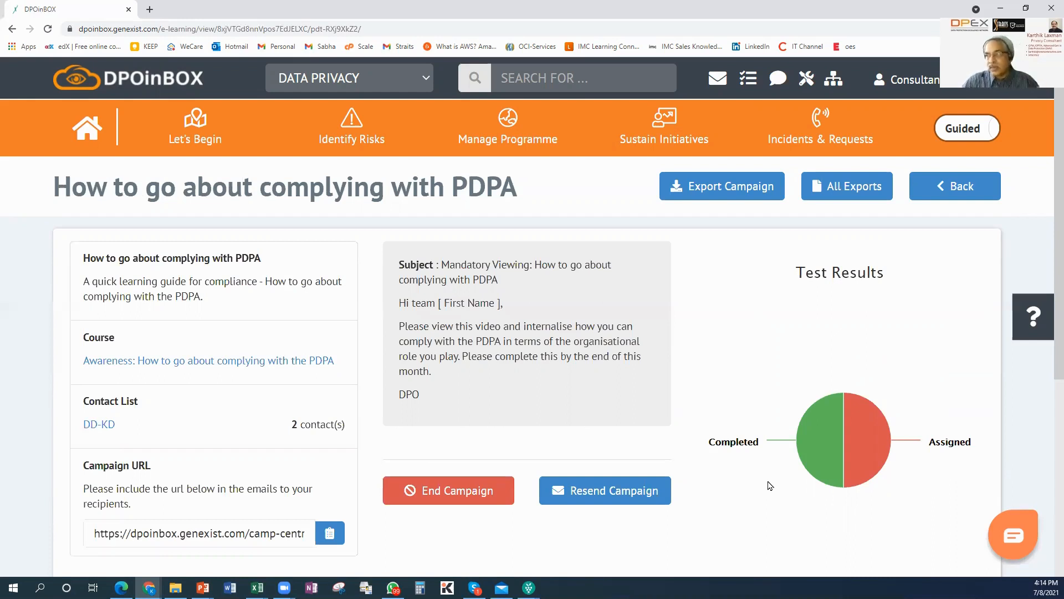
pyautogui.moveTo(820, 442)
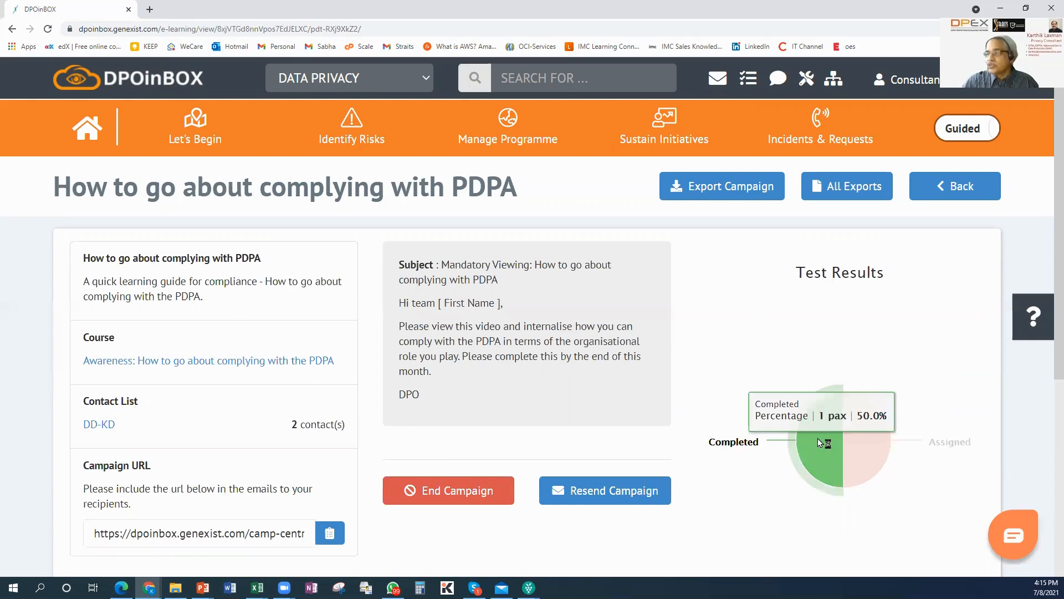
pyautogui.moveTo(736, 535)
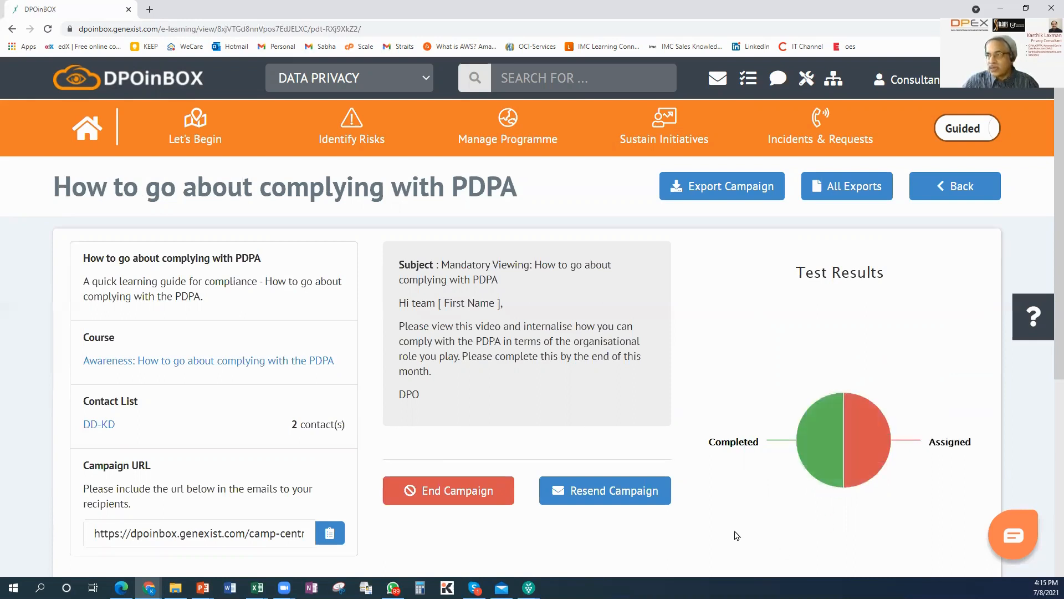
pyautogui.moveTo(935, 189)
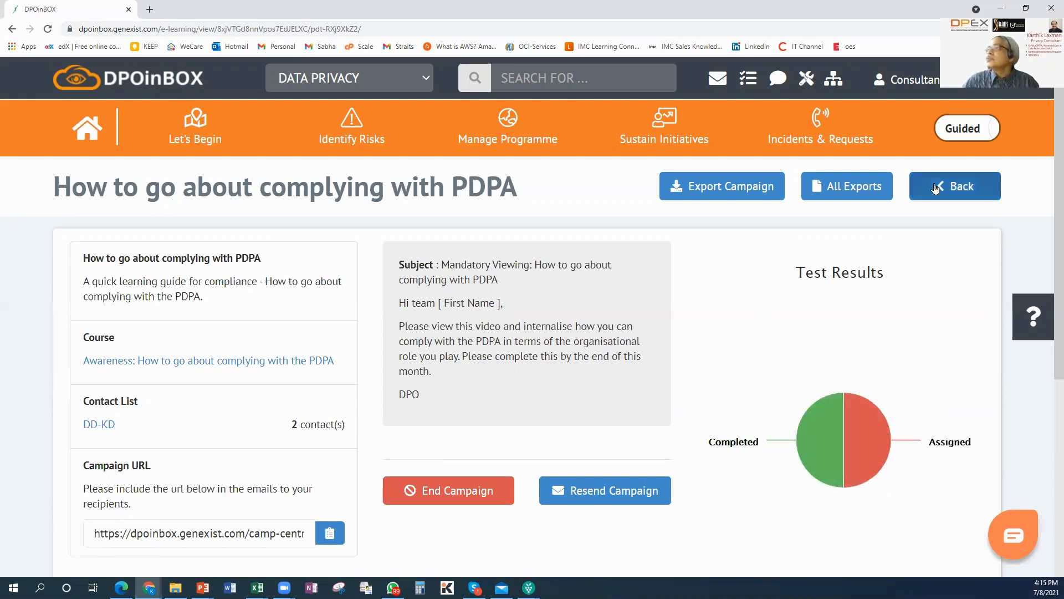
# Return to the E-learning list, then show the Competency Tests campaign table
pyautogui.click(954, 187)
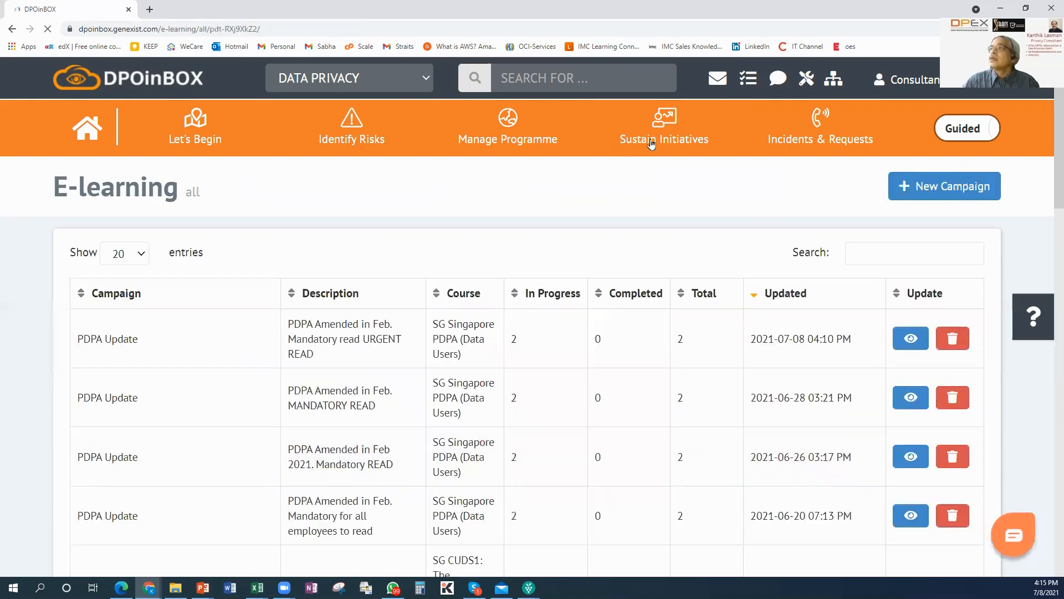
pyautogui.click(664, 124)
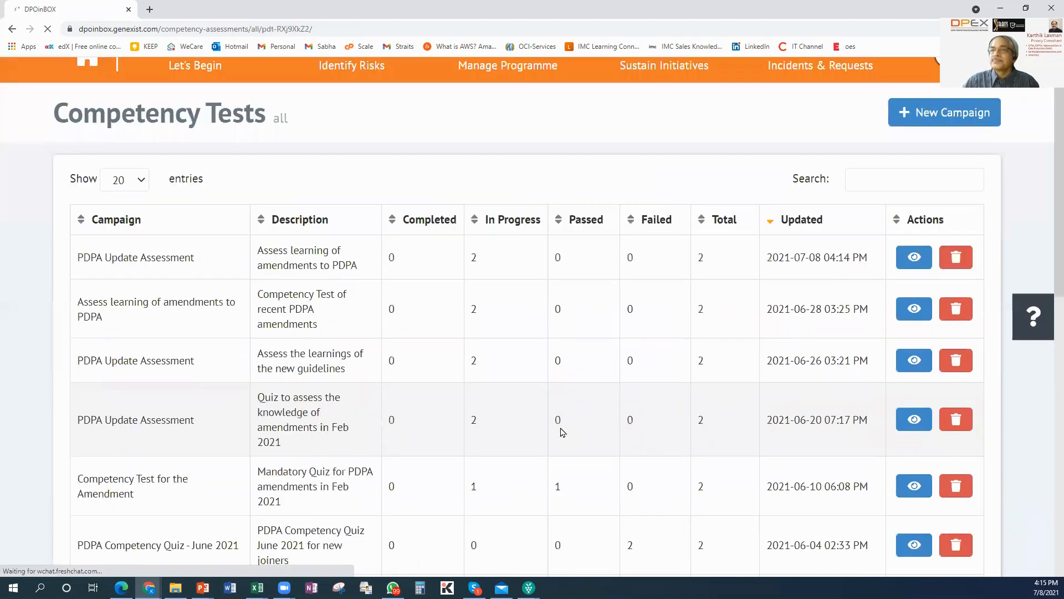
pyautogui.scroll(-3)
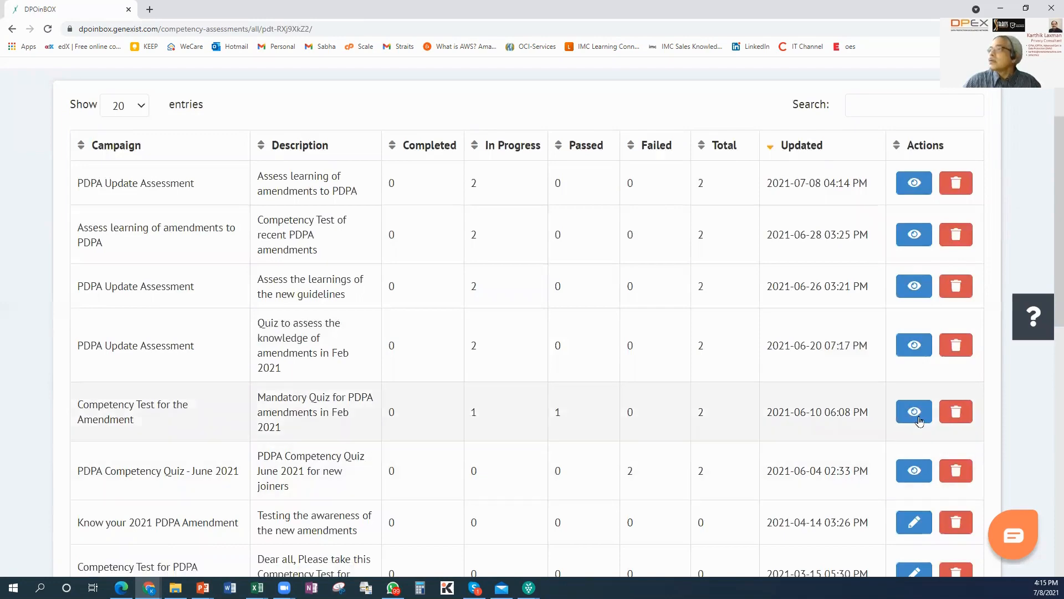
# View the 'Competency Test for the Amendment' campaign's results page
pyautogui.click(913, 410)
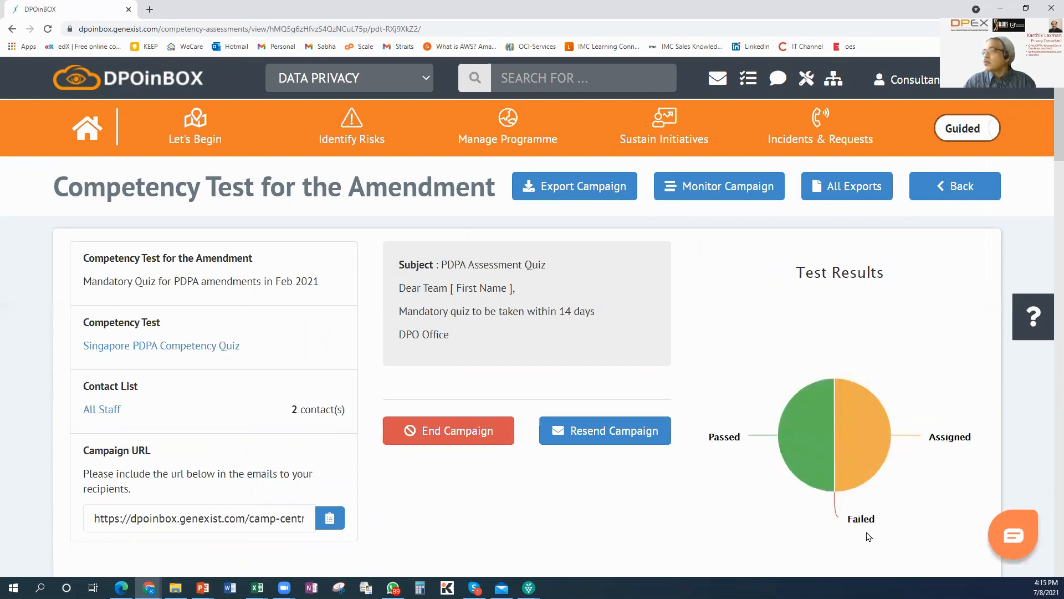
pyautogui.moveTo(868, 518)
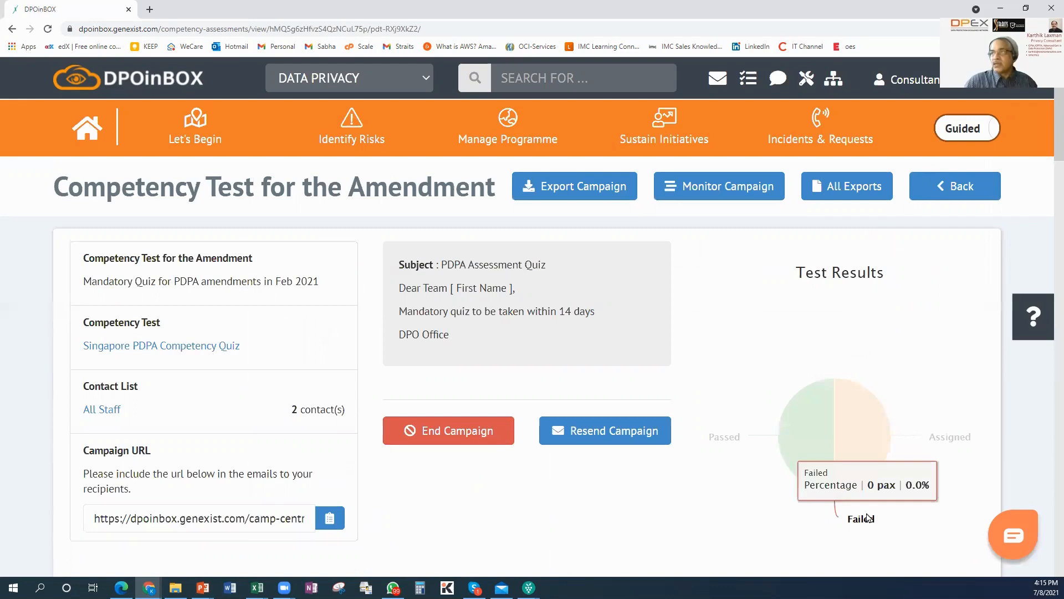